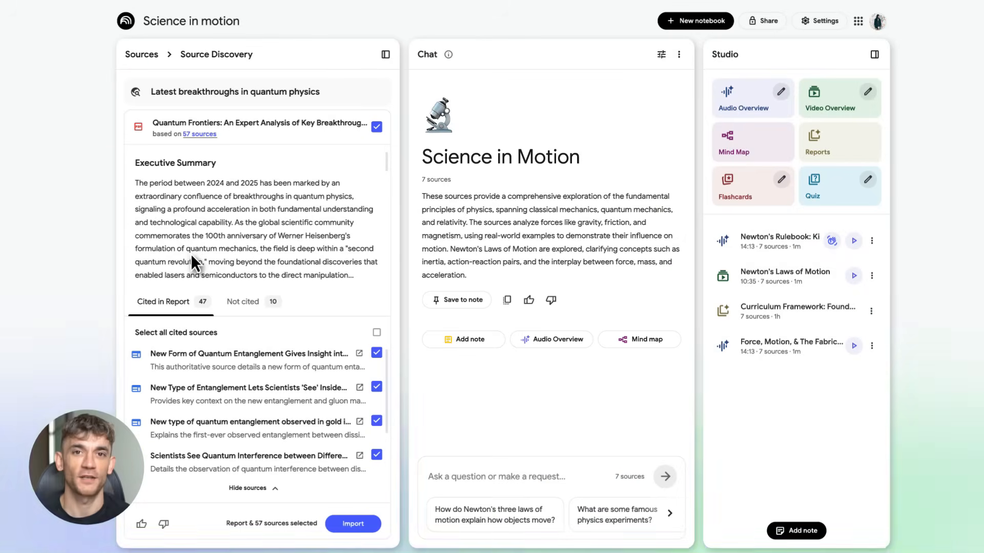
Customize the Slide Deck as a Detailed Deck of Medium length and start describing the slides.
click(353, 524)
text(Expl)
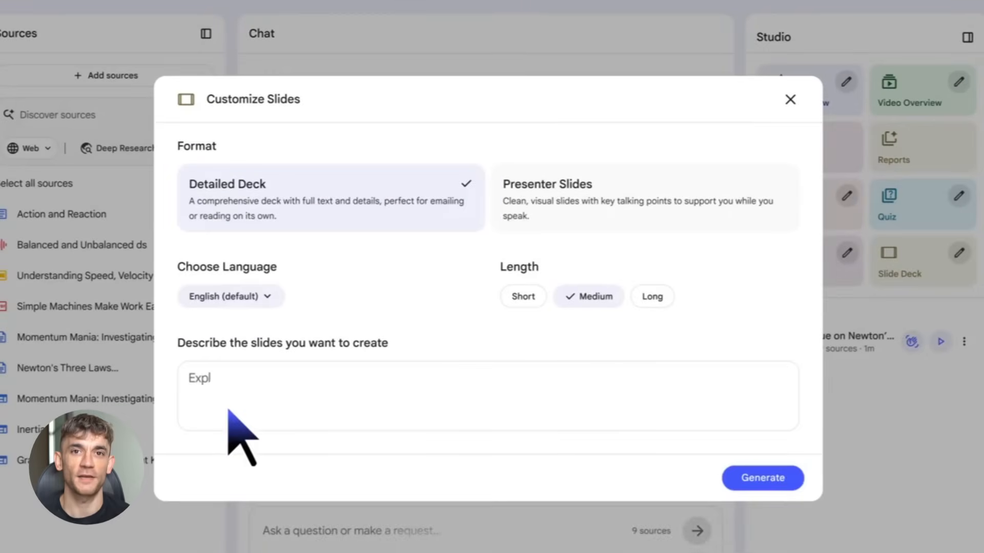
click(763, 479)
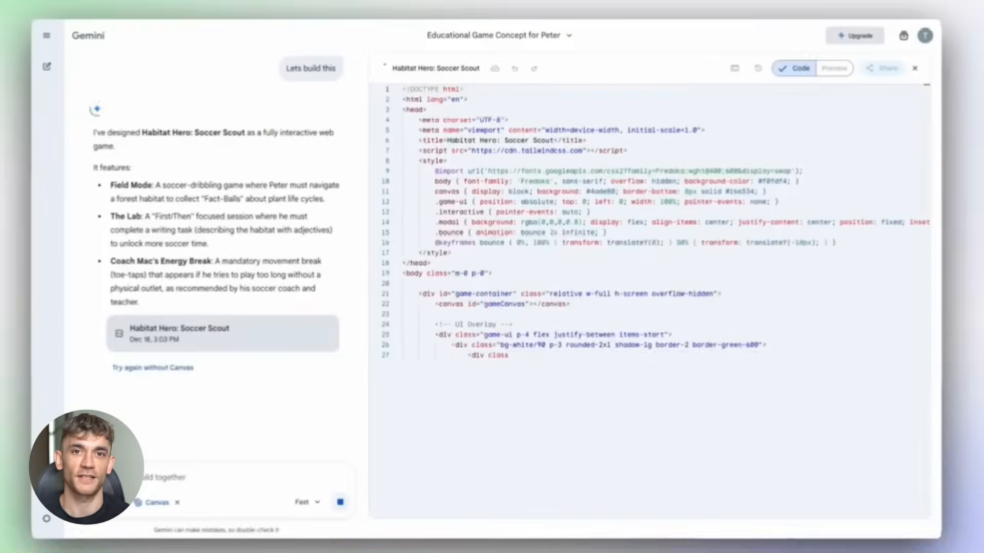
Switch the Habitat Hero: Soccer Scout canvas from Code to the playable Preview.
click(834, 68)
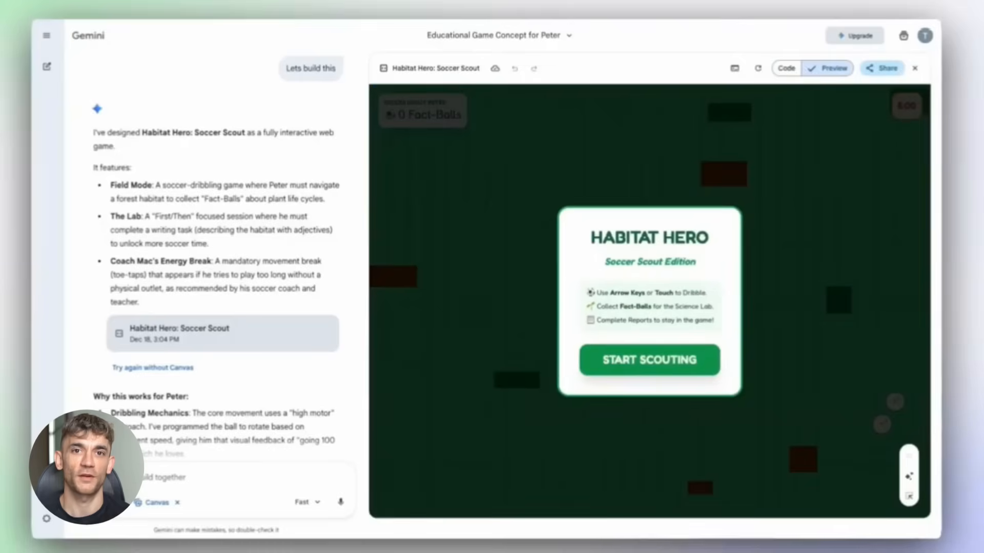
click(648, 360)
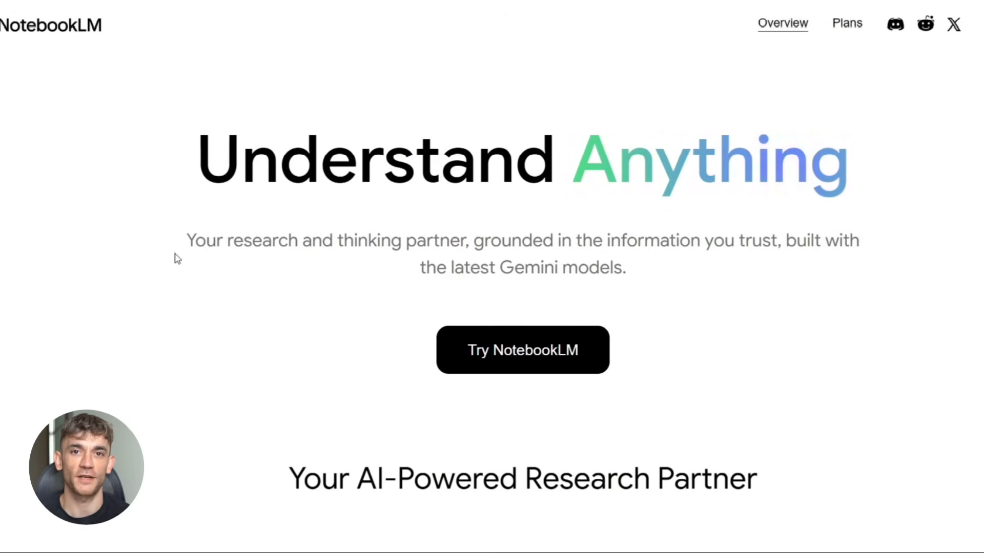
Enter NotebookLM, open the LIT 300 notebook and ask 'What are the major themes of'.
click(521, 349)
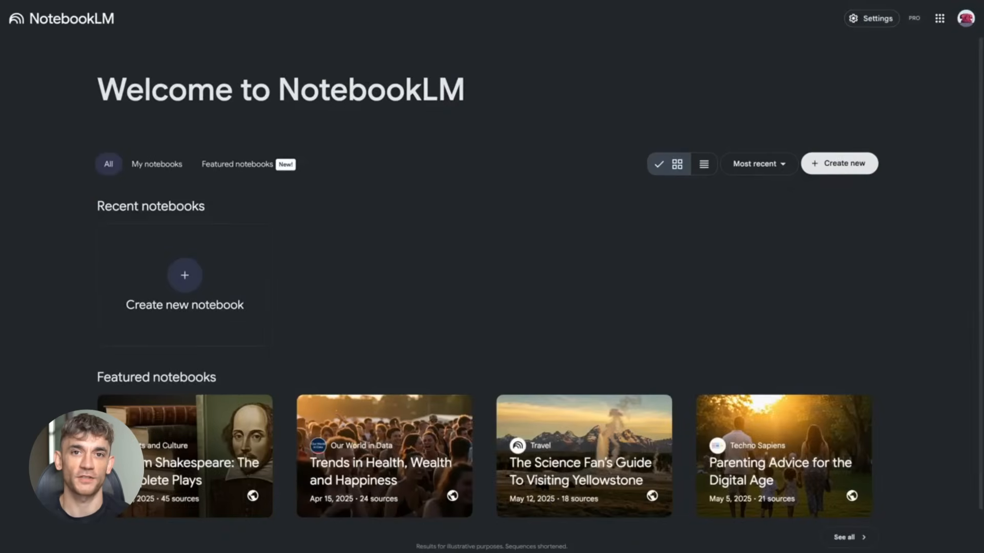
click(237, 164)
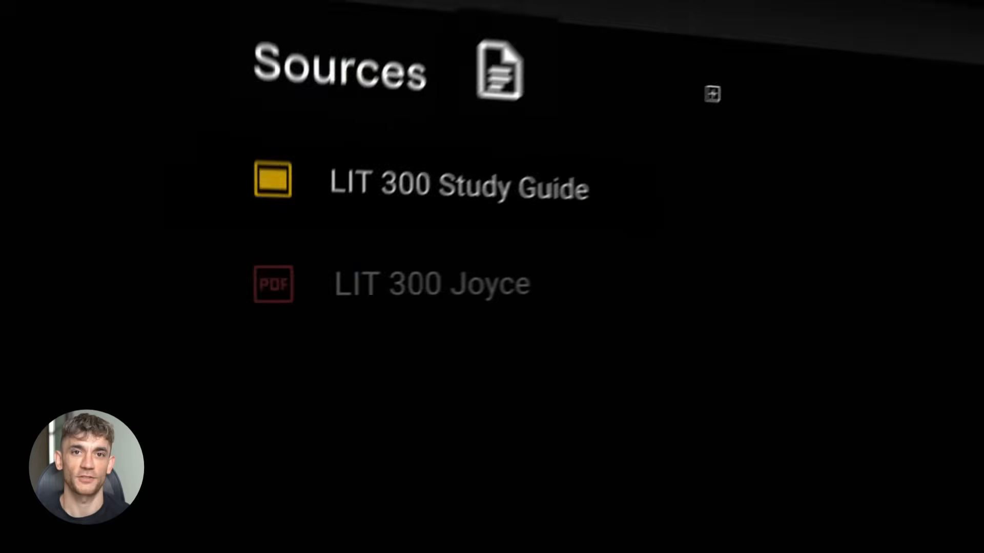
text(What are the major themes of)
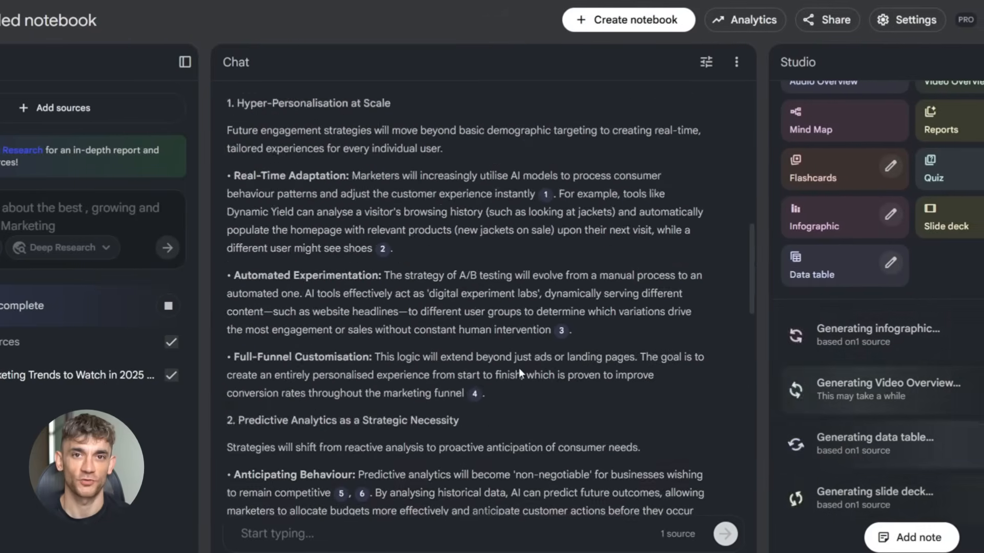
Generate the AI Automation and Business Growth Keyword Strategy data table and review its rows.
scroll(down, 3)
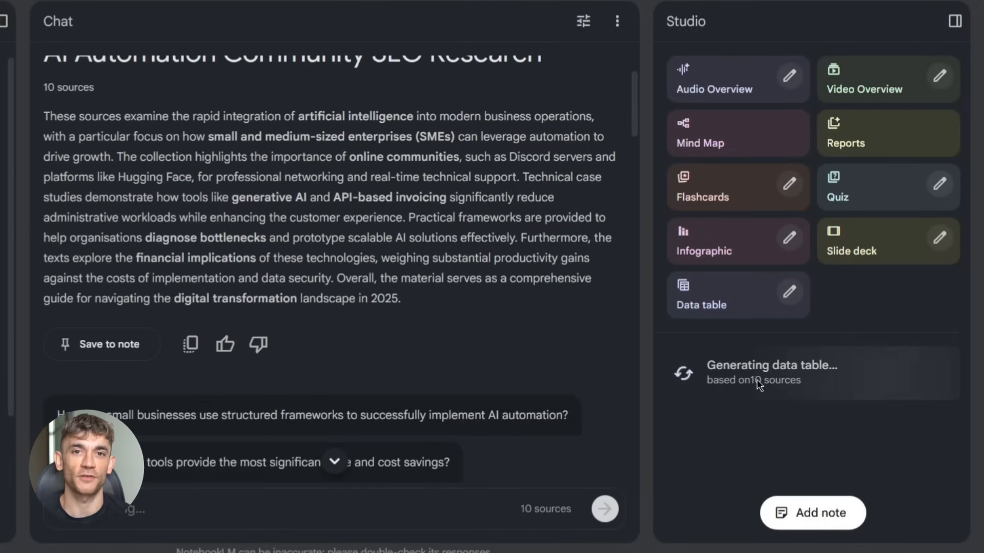
mouse_move(809, 295)
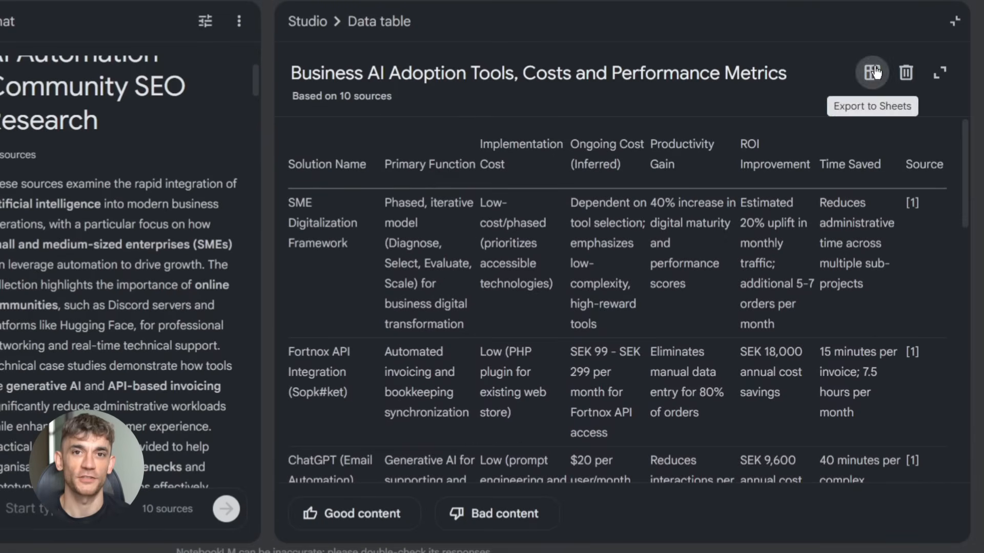
scroll(down, 3)
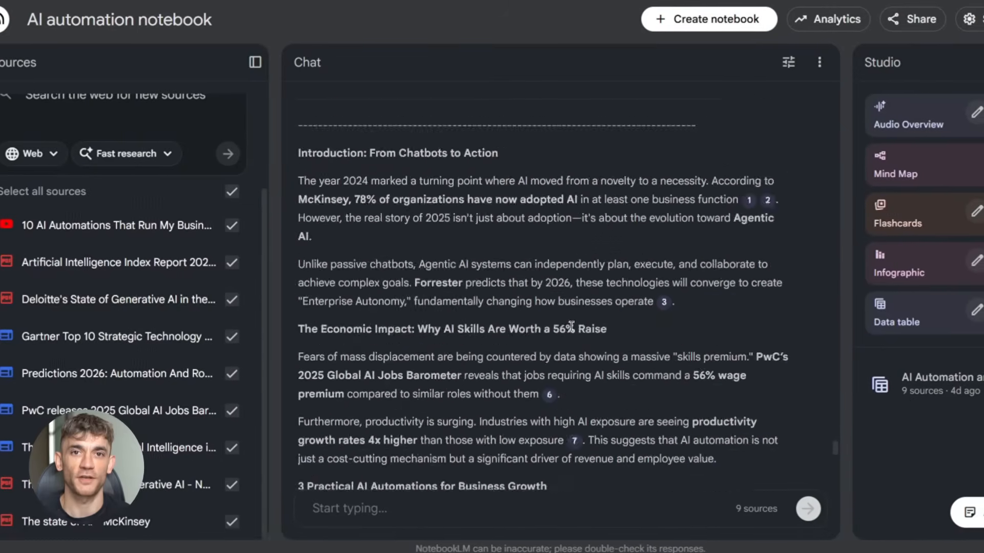
scroll(down, 3)
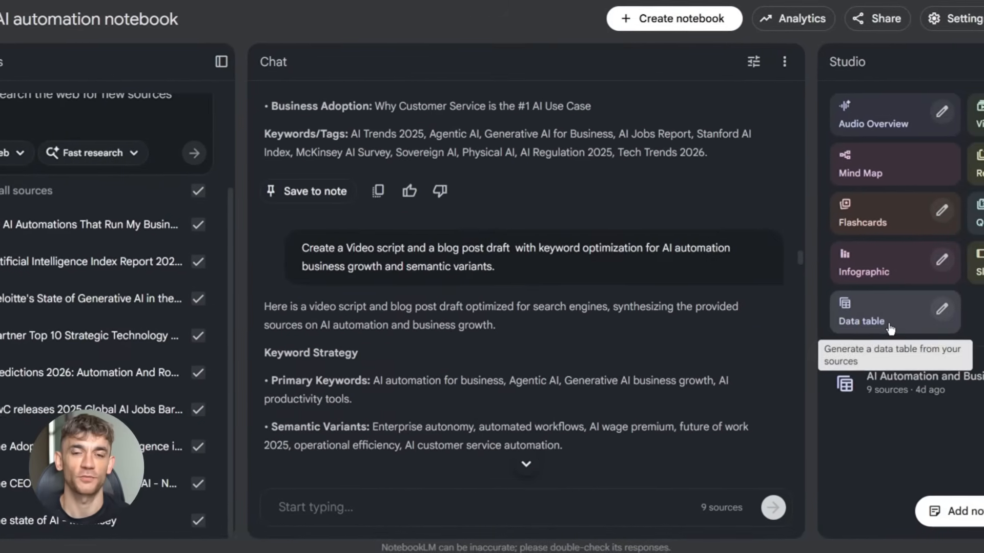
click(860, 321)
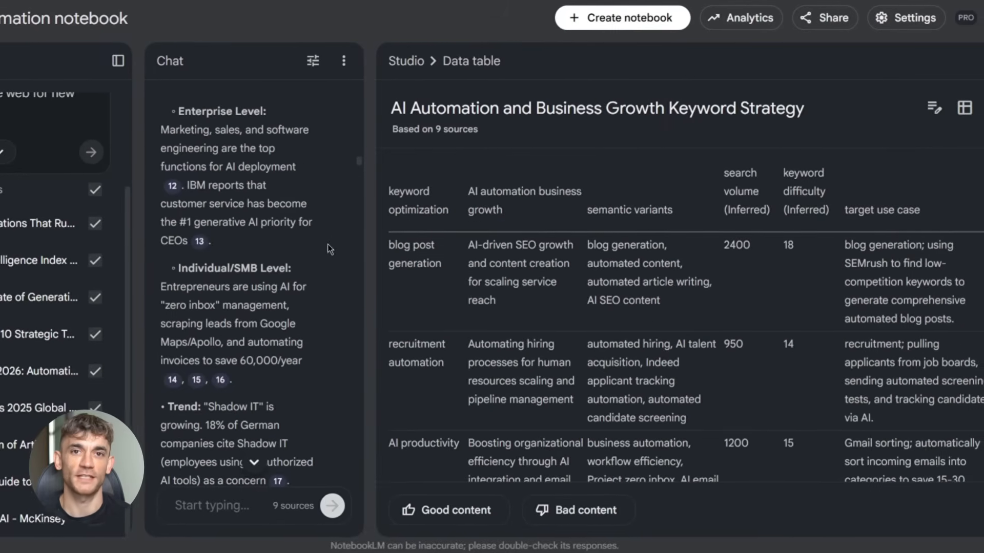
scroll(down, 3)
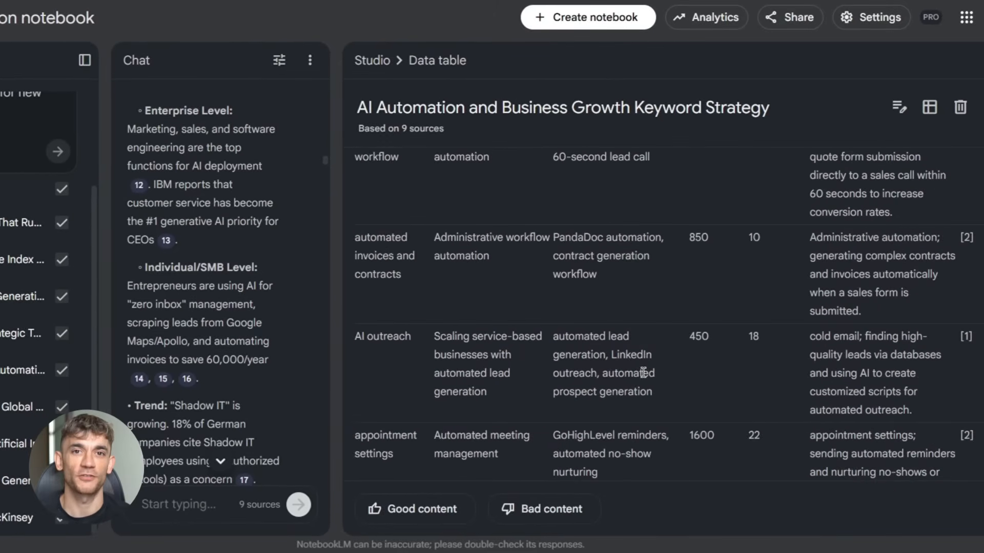
scroll(down, 3)
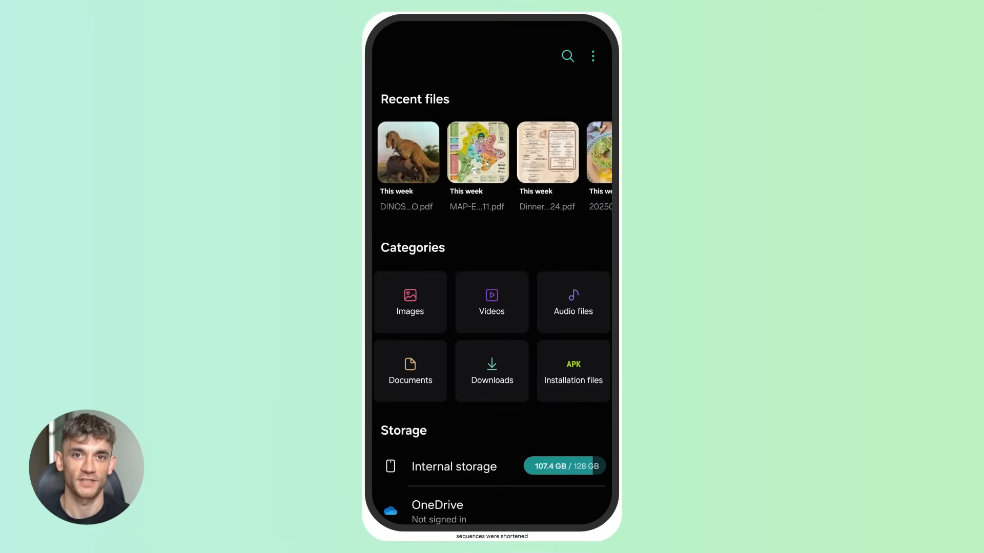
Share the dinosaur PDF from My Files to NotebookLM and choose the receiving notebook.
click(408, 151)
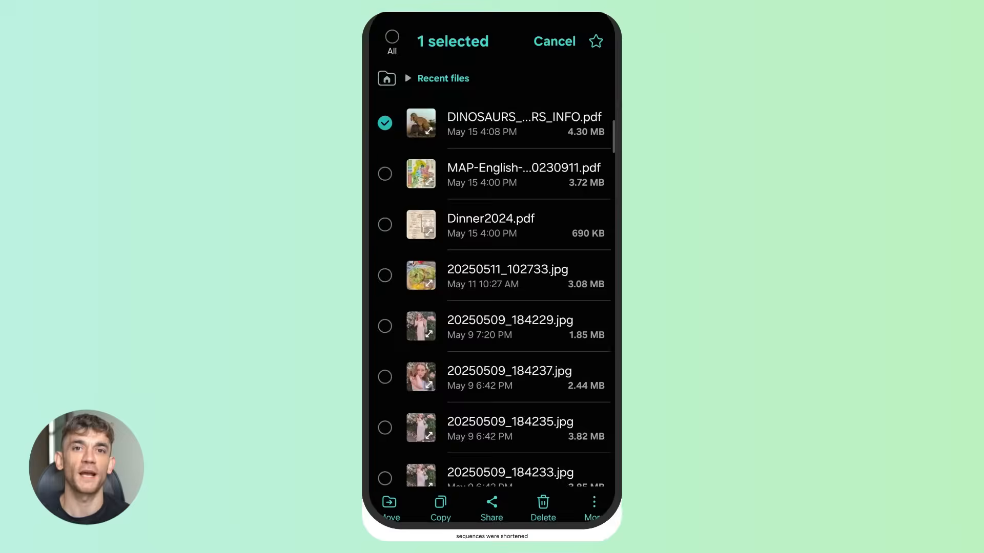
click(491, 506)
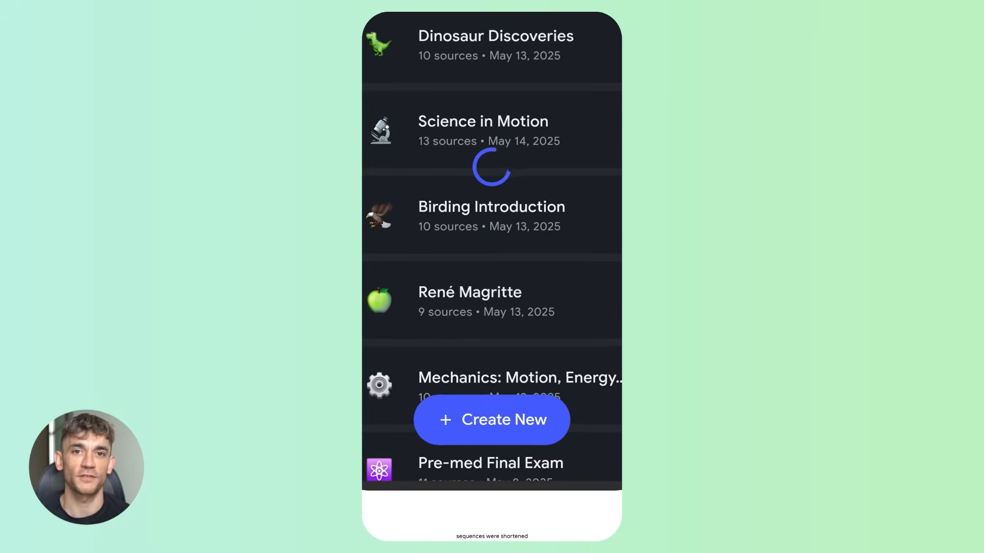
click(495, 45)
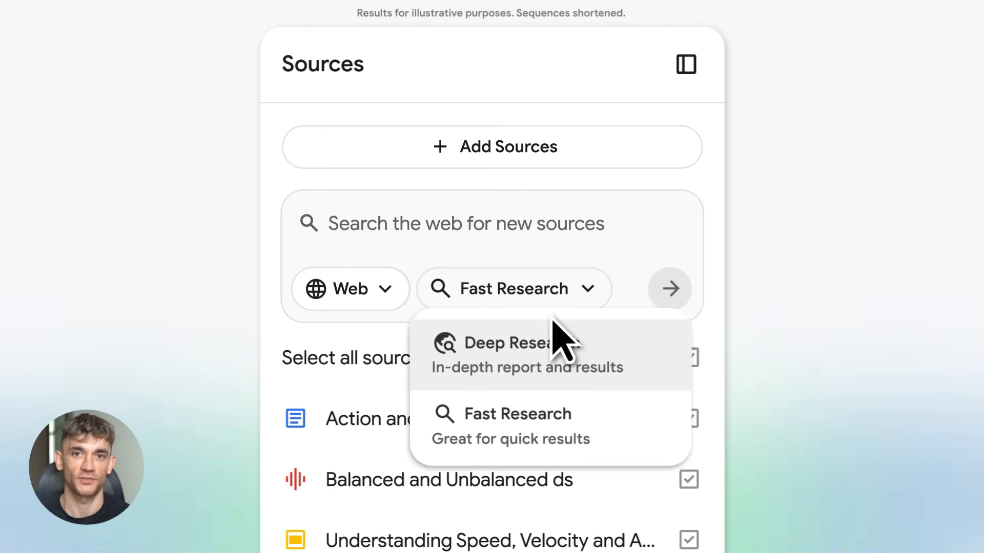
Run a Deep Research web search for 'Latest breakthroughs in quantum physics'.
click(505, 343)
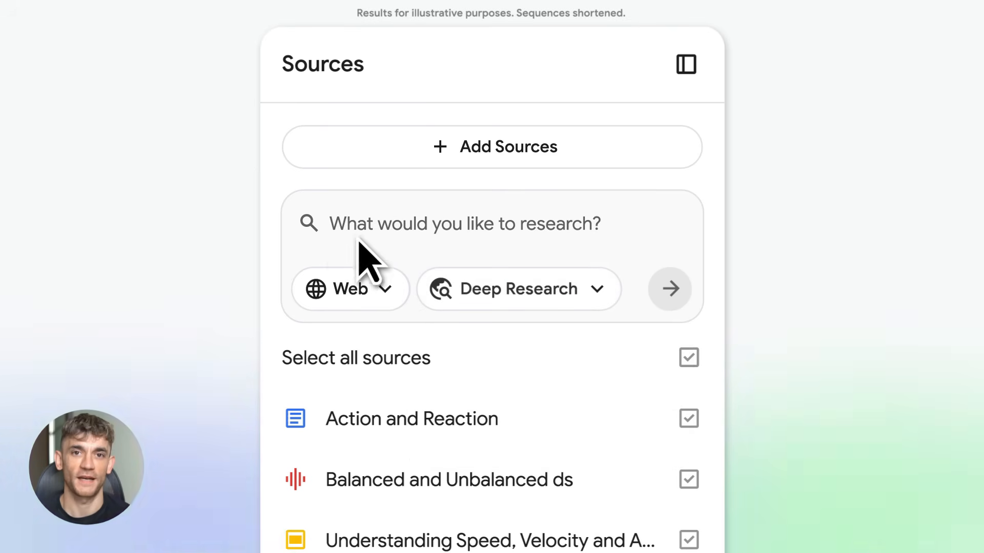
text(Latest breakthroughs in quantum physics)
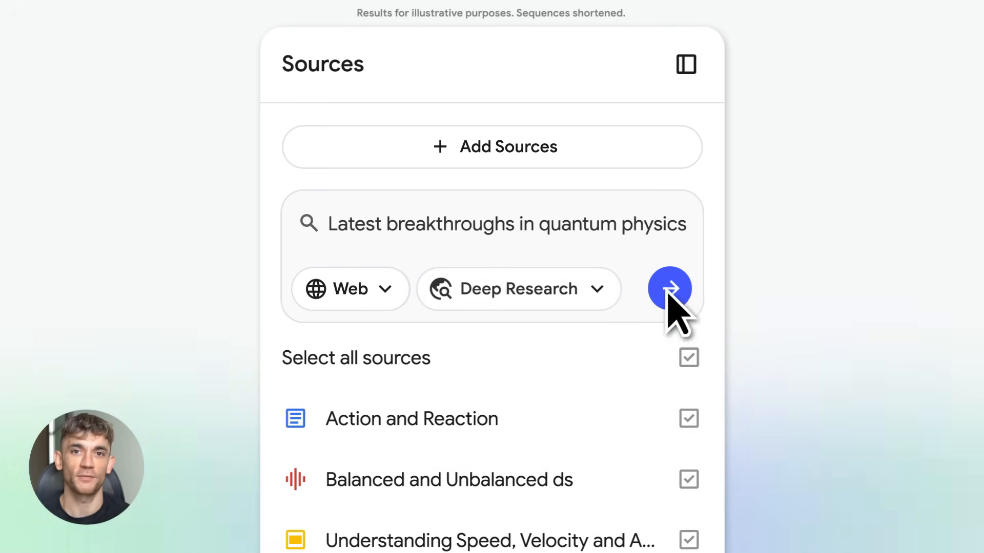
click(669, 289)
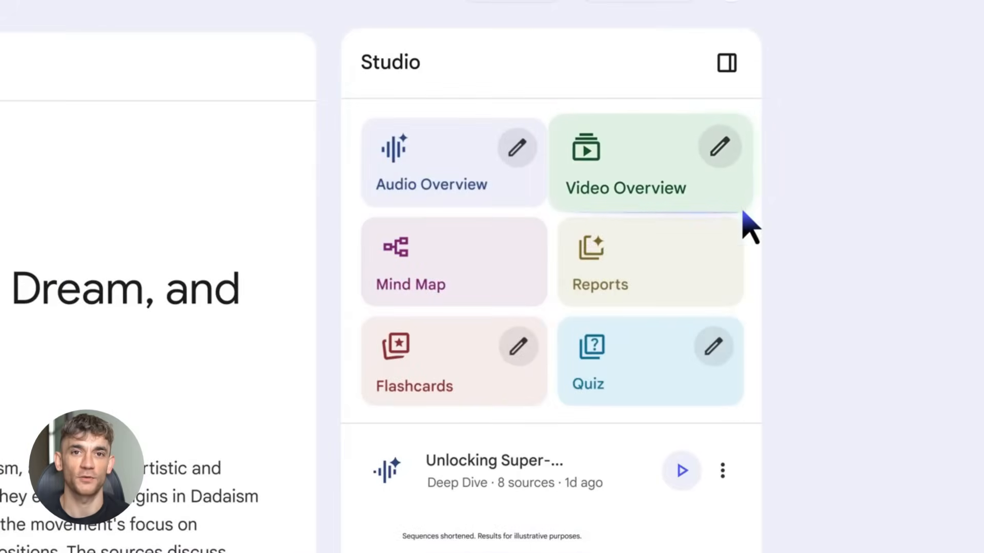
Generate a Surrealism Explainer video overview with a Custom hyper-realistic, dreamlike visual style.
click(719, 145)
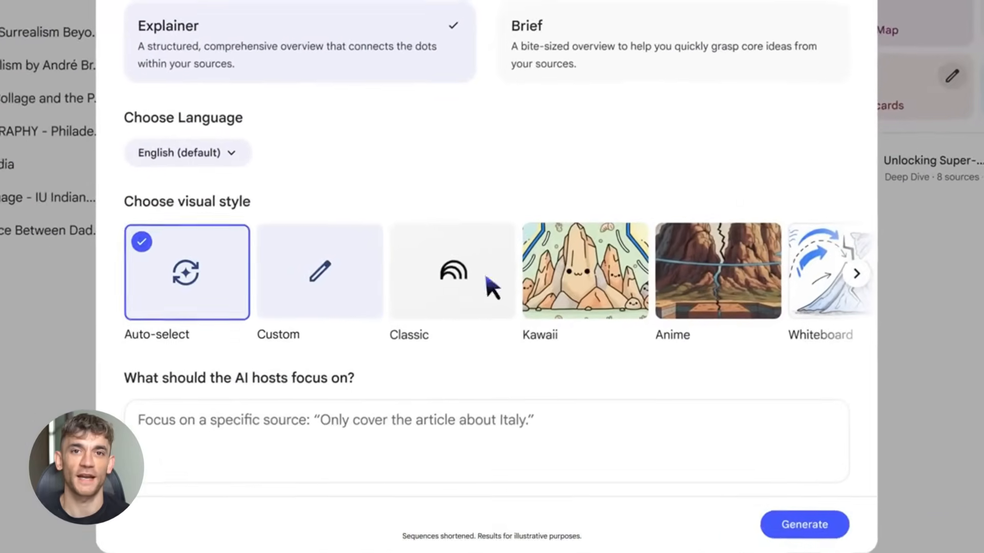
click(319, 272)
text(Hyper-realistic, dreamlike video using a high-contrast palette of deep blues, ochres, and strong shadows. Visually juxtapose mundane objects (like a chair or clock) with impossible transformations.)
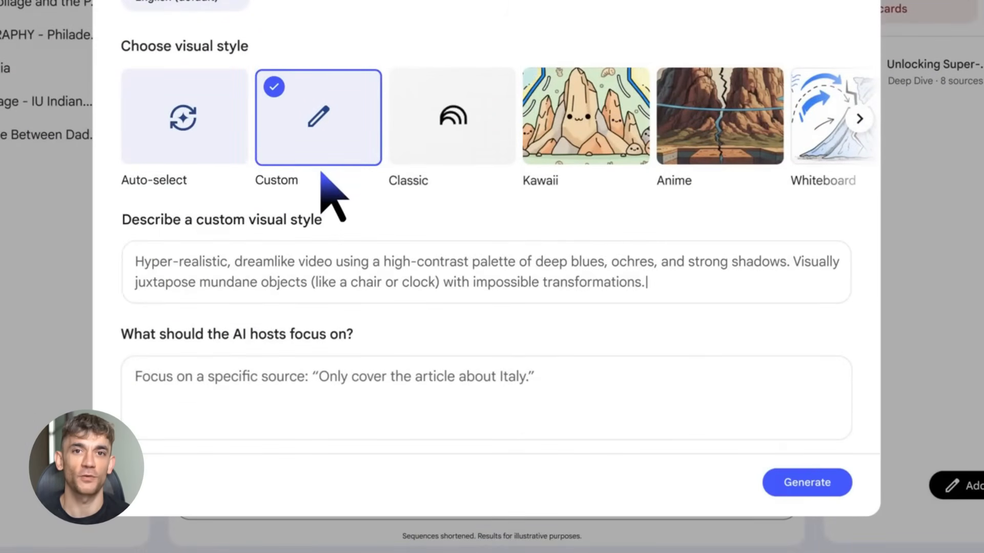
click(806, 483)
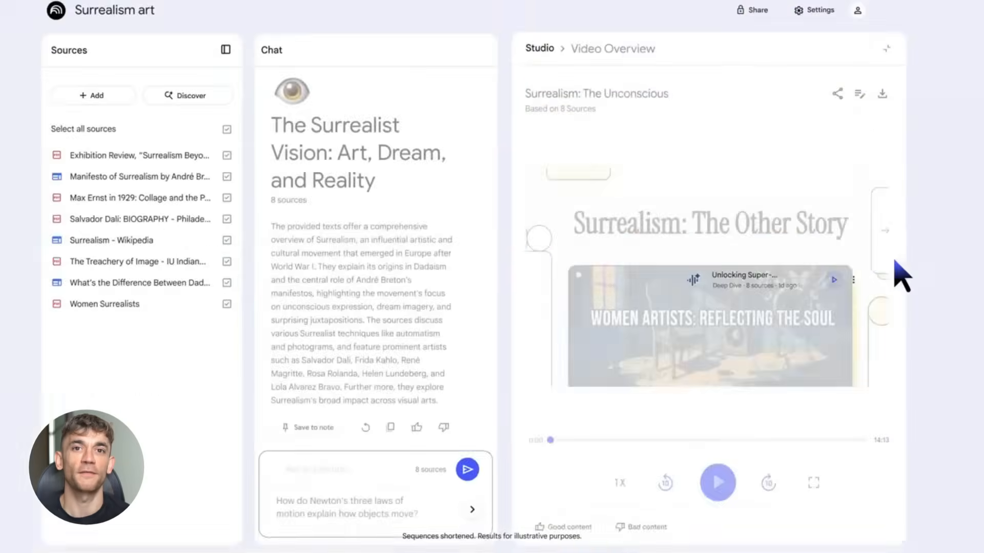
click(718, 483)
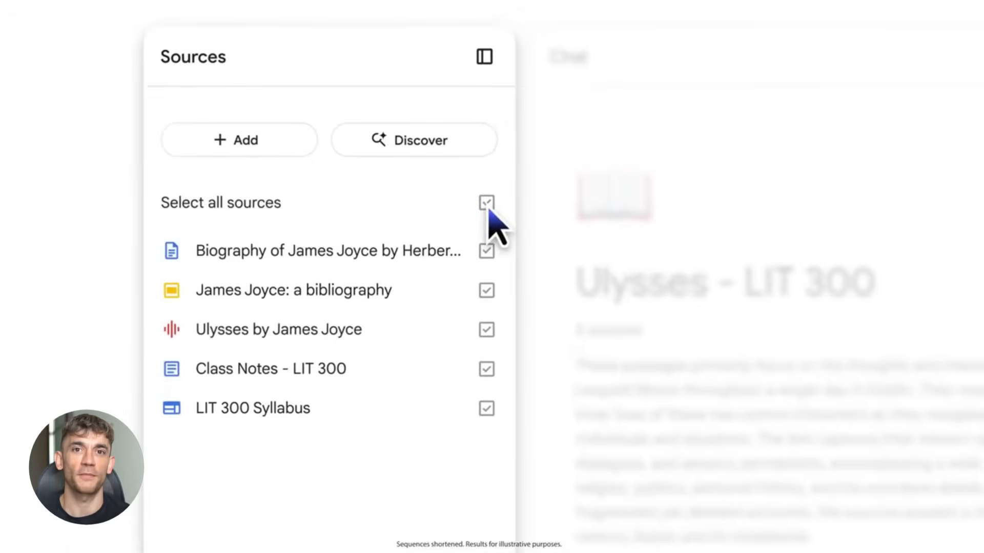
Toggle Select all sources for the Ulysses - LIT 300 notebook.
click(485, 202)
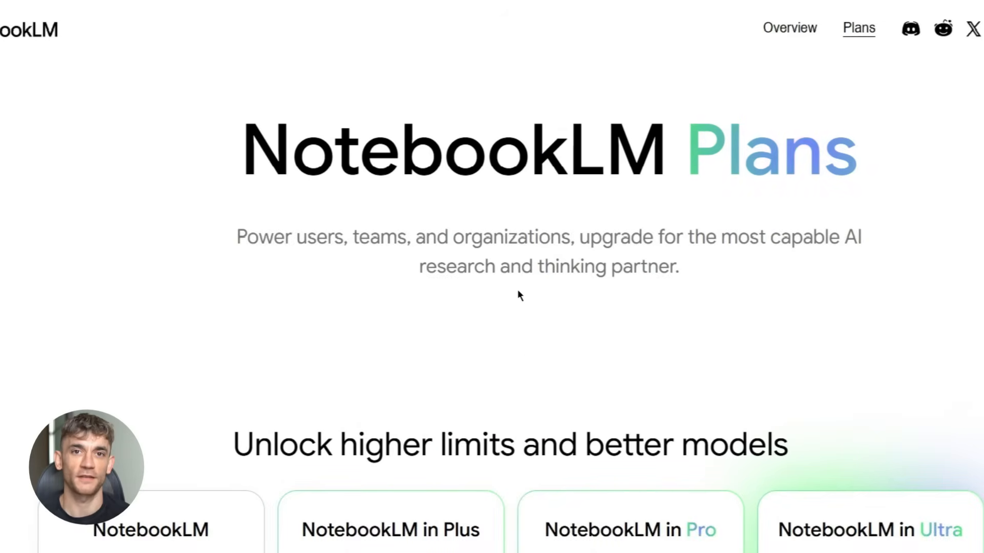
scroll(down, 3)
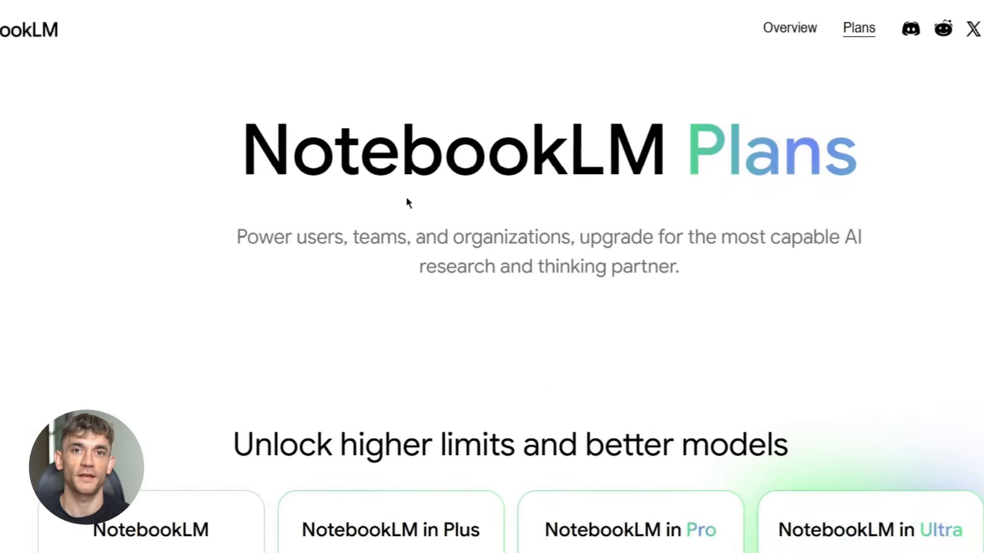
scroll(down, 3)
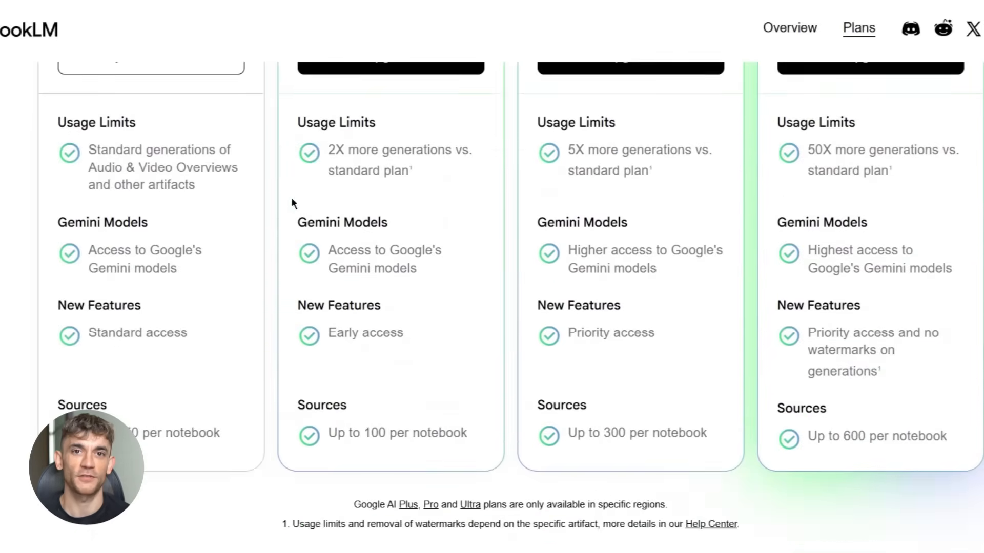
scroll(down, 3)
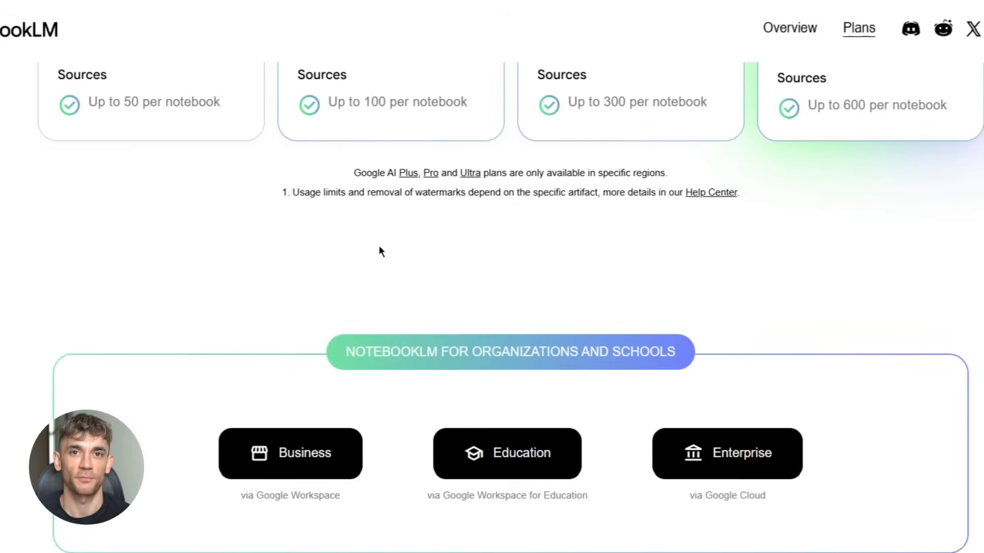
scroll(down, 3)
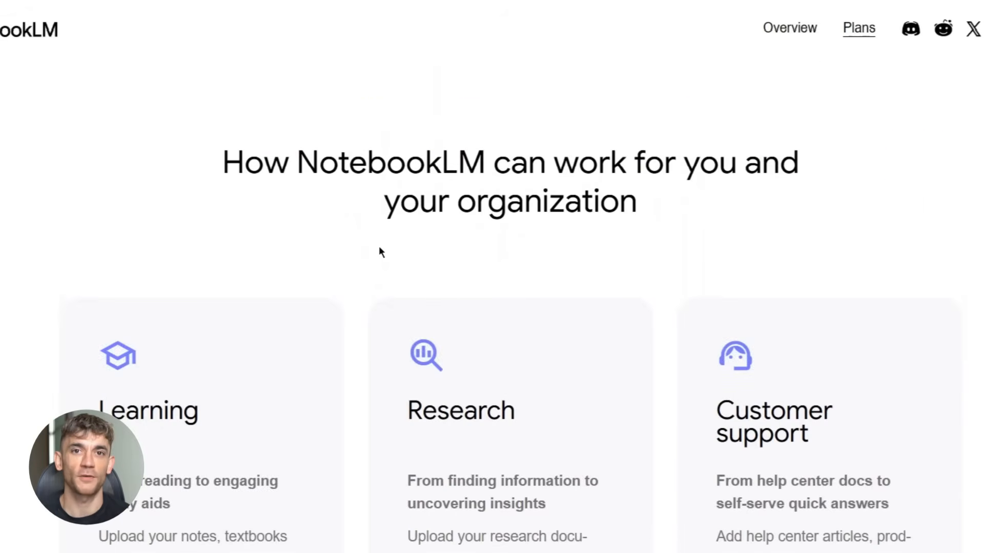
scroll(down, 3)
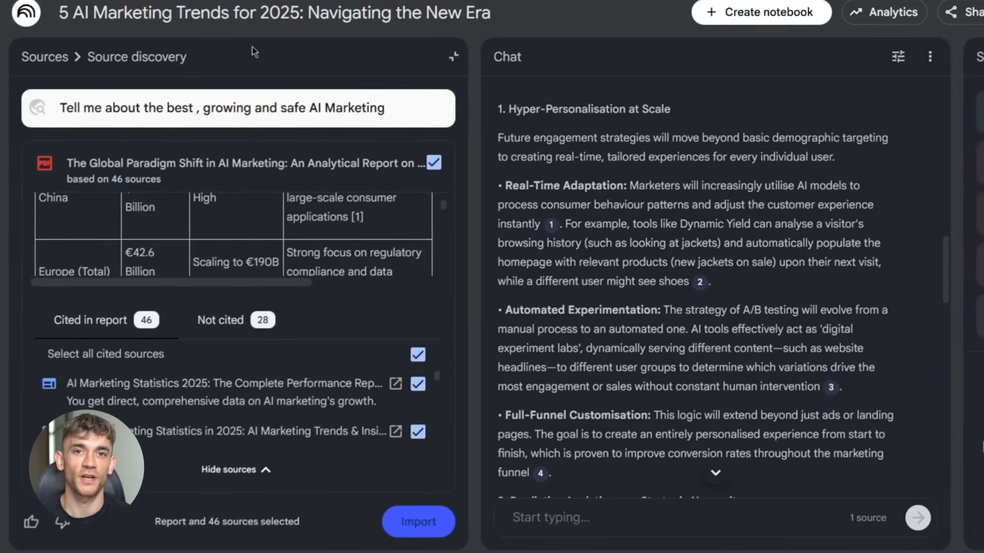
Hide the cited sources in the AI marketing discovery report and read through it.
click(236, 469)
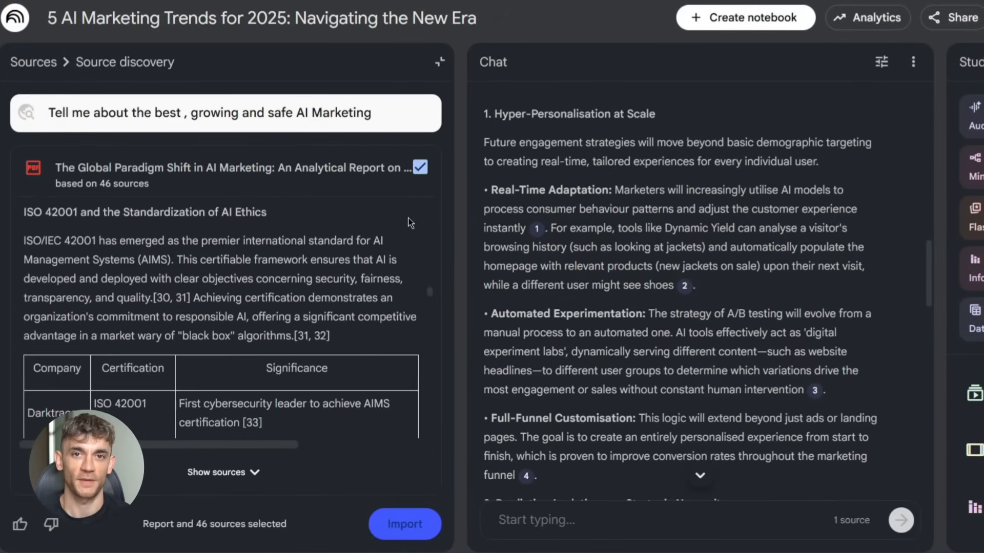
scroll(down, 3)
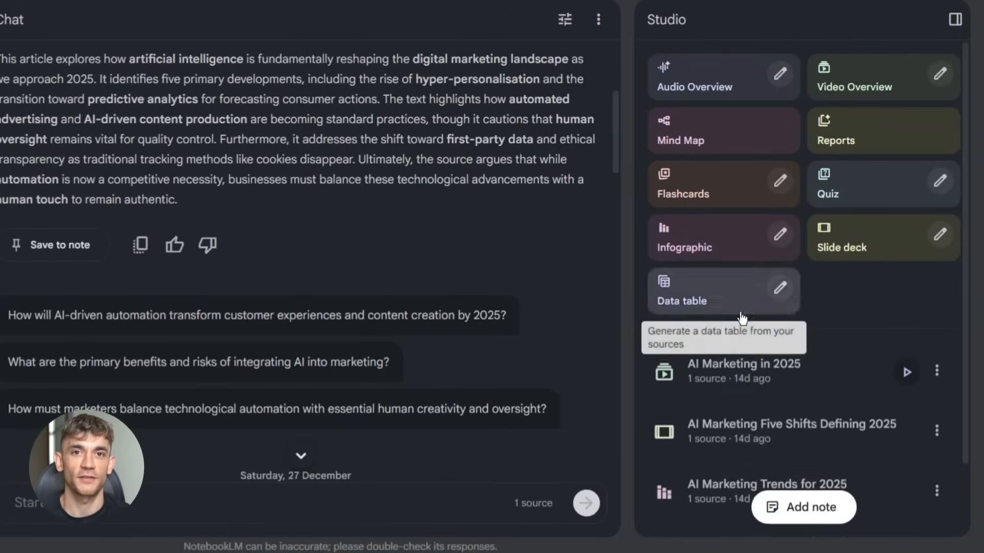
Generate the Top AI Marketing Trends and Tools data table and review its rows.
click(681, 300)
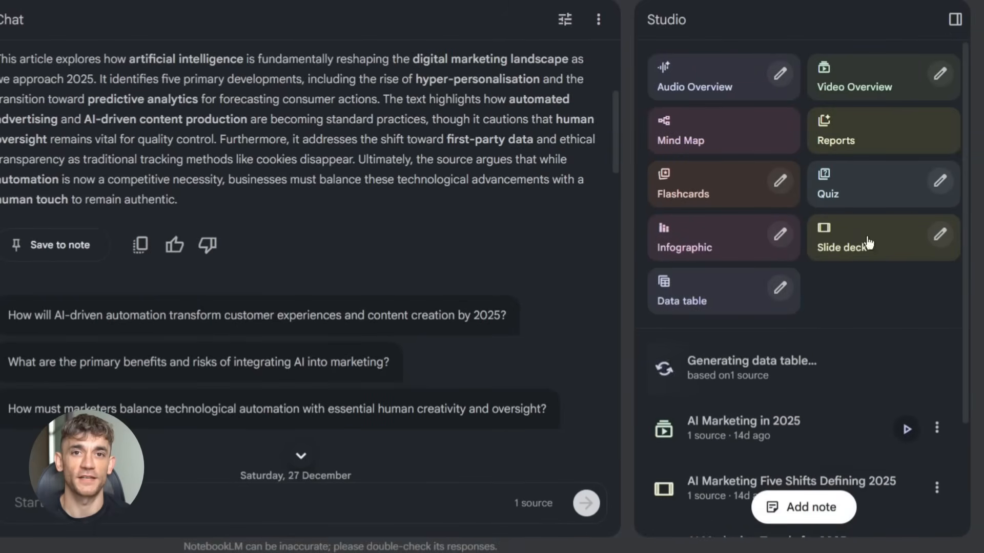
click(683, 300)
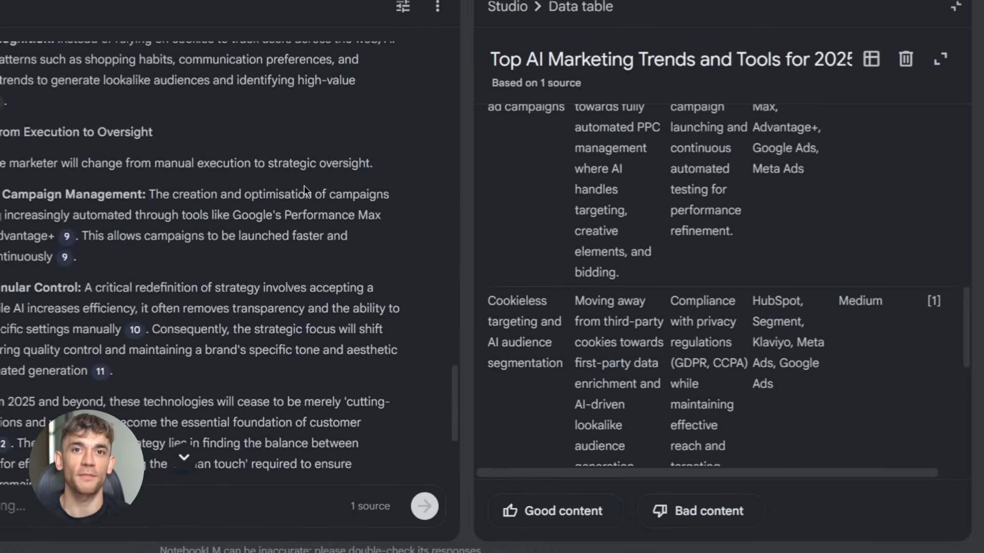
scroll(down, 3)
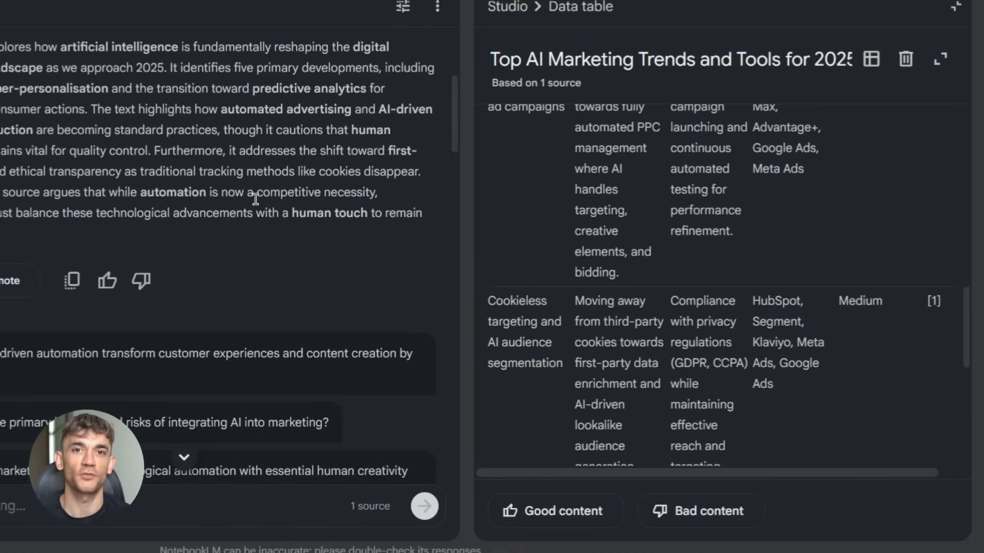
scroll(down, 3)
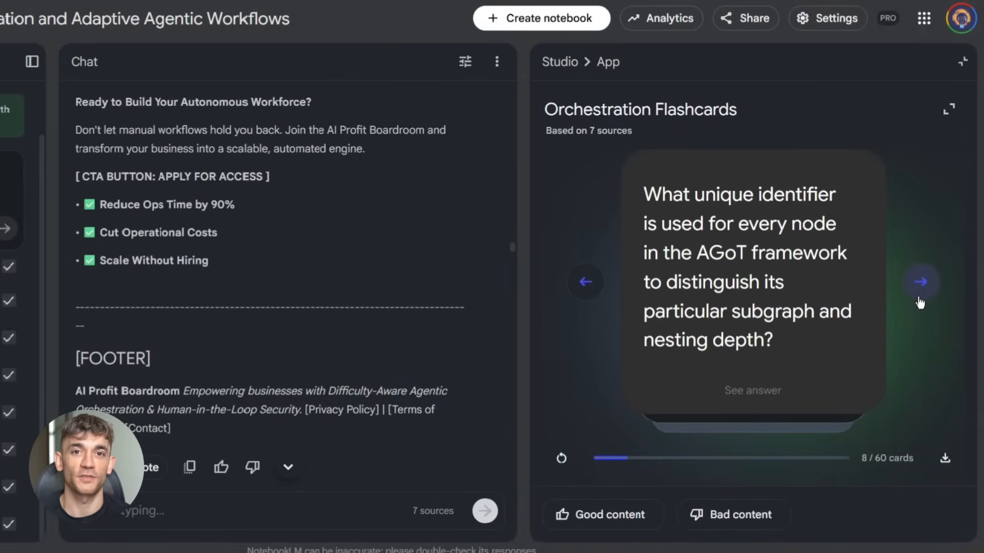
Advance through cards of the 60-card Orchestration Flashcards deck.
click(923, 281)
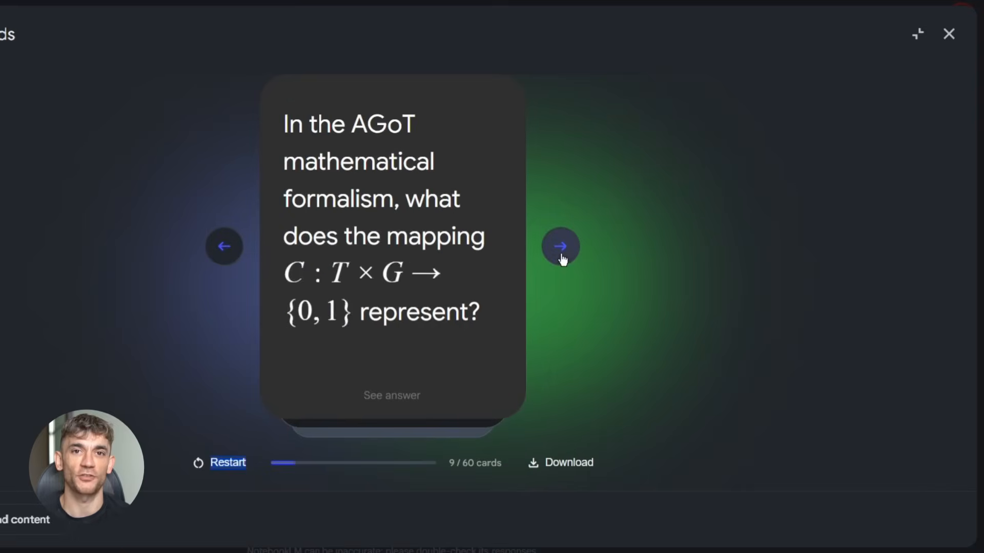
click(559, 246)
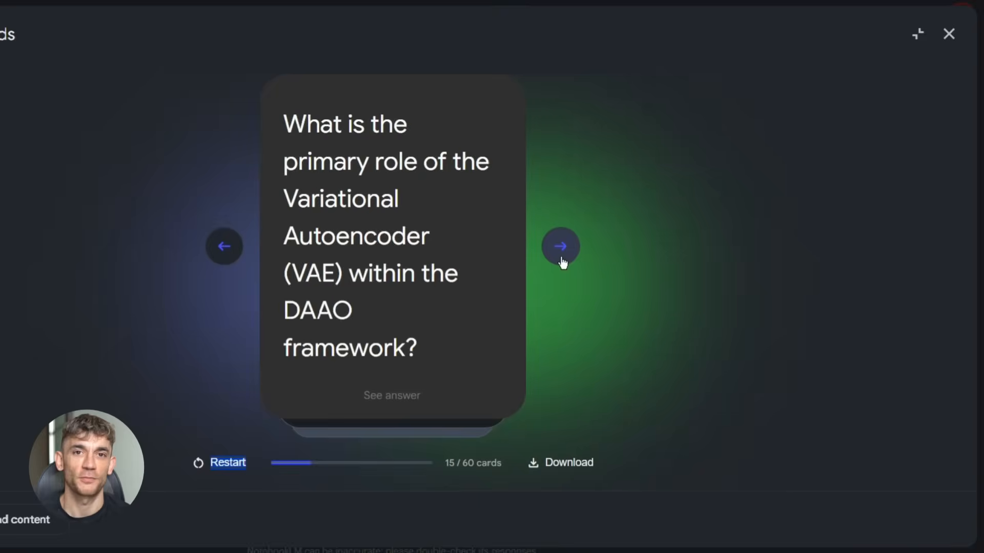
click(948, 33)
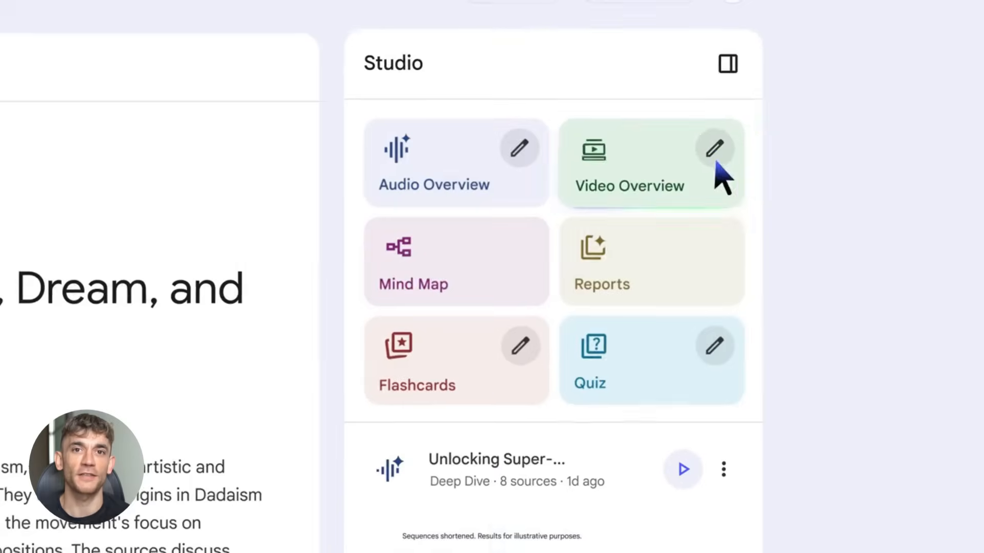
Bring up the Google's Free AI Arsenal video overview in the Studio panel.
click(714, 147)
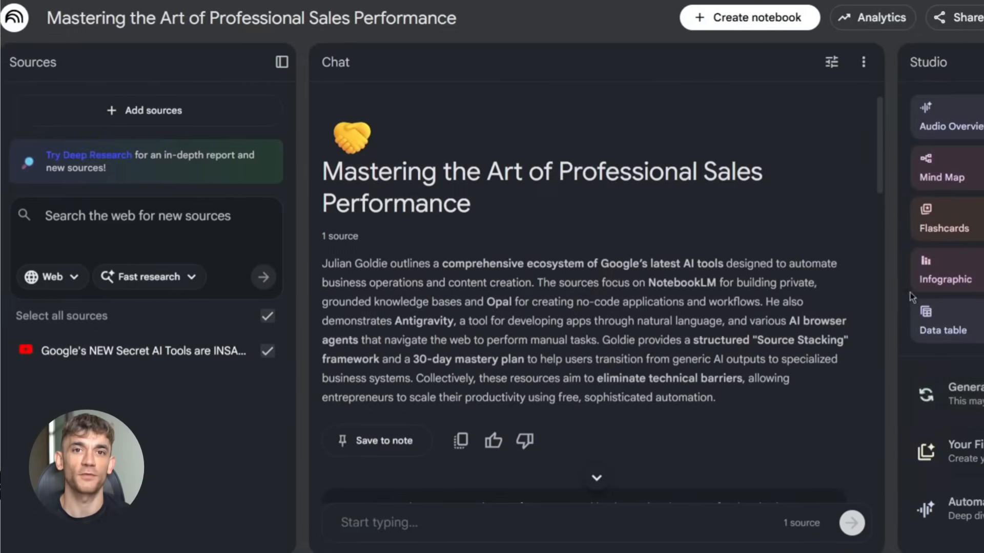
scroll(down, 3)
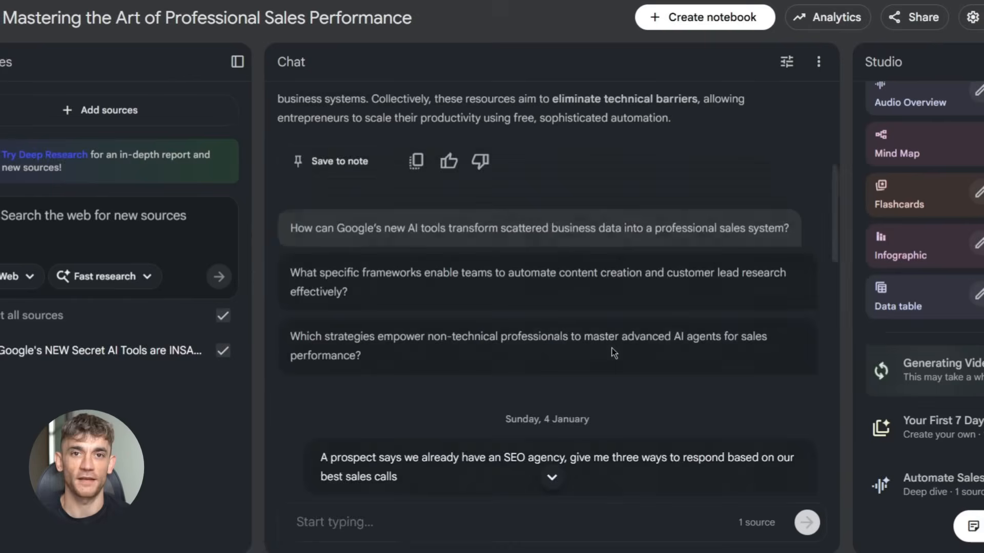
scroll(down, 3)
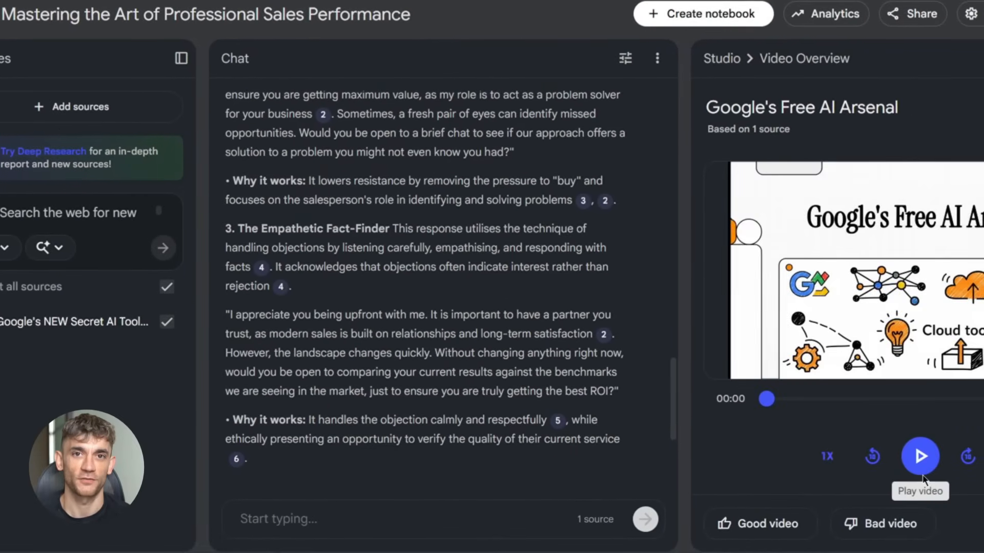
Play the video overview and skip ahead through it with the progress slider.
click(921, 456)
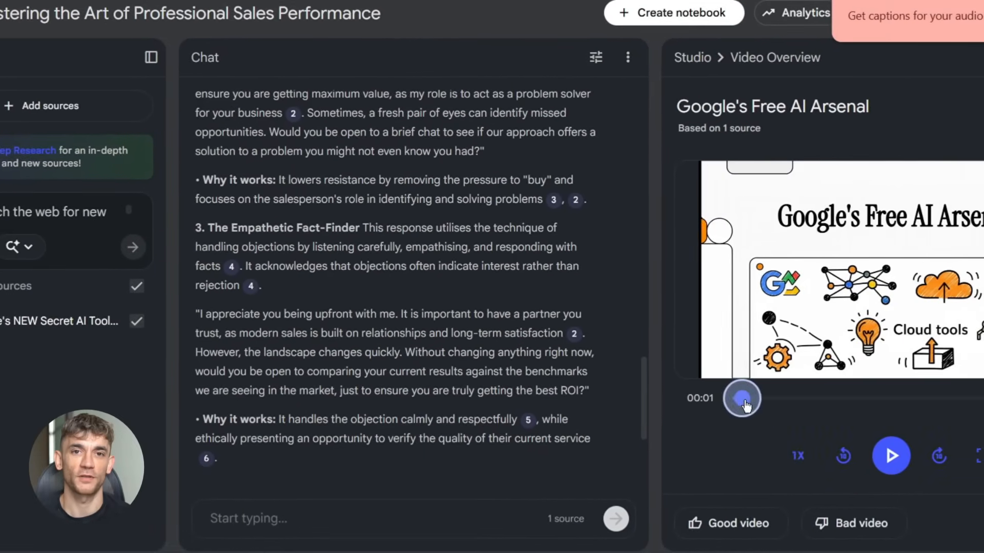
click(890, 457)
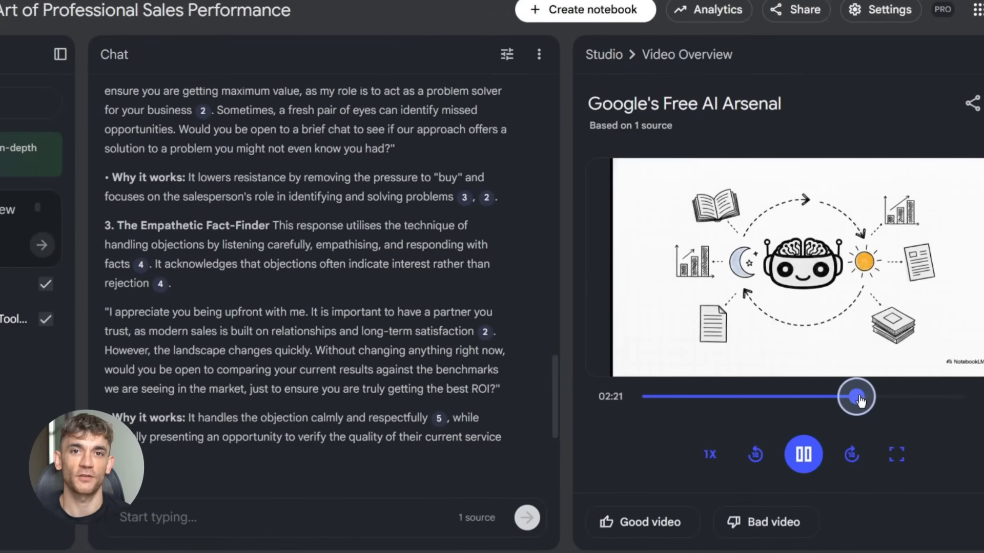
drag(855, 398, 830, 396)
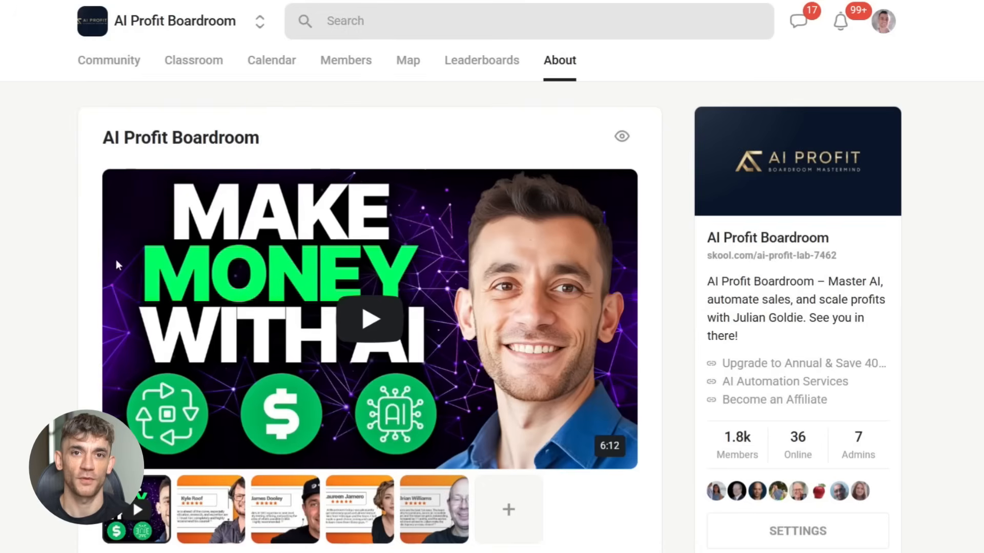
scroll(down, 3)
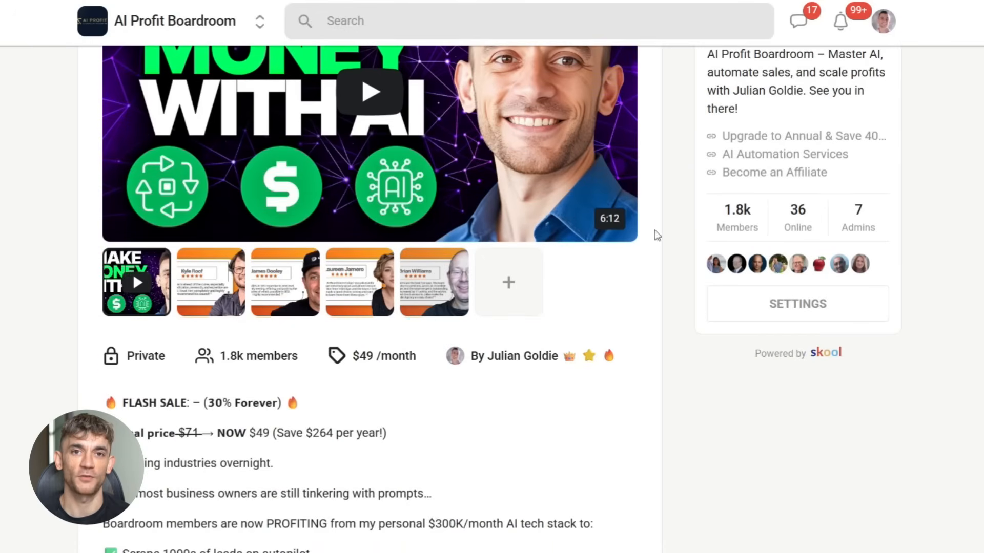
scroll(down, 3)
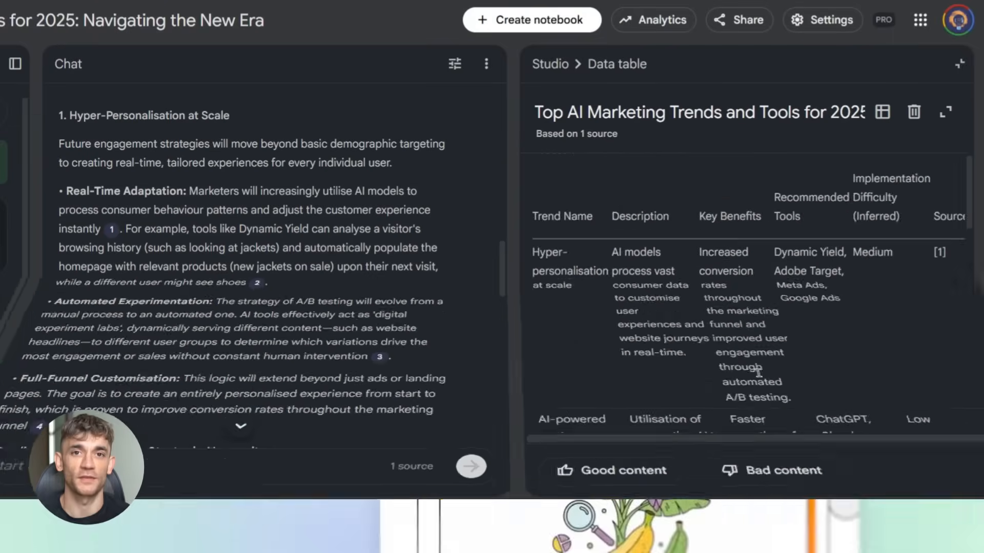
Switch the web source search to Deep Research and run it for the latest quantum physics breakthroughs.
click(698, 112)
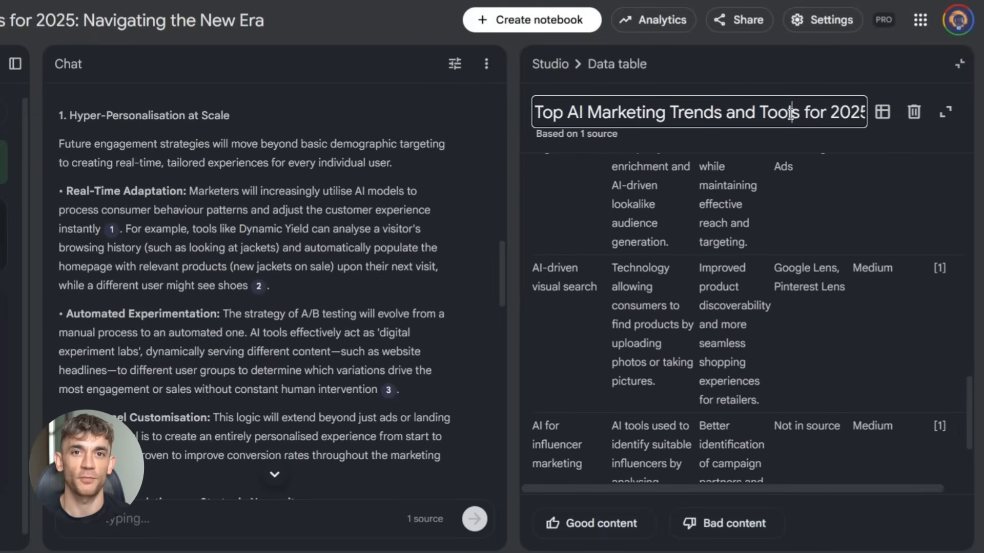
scroll(down, 3)
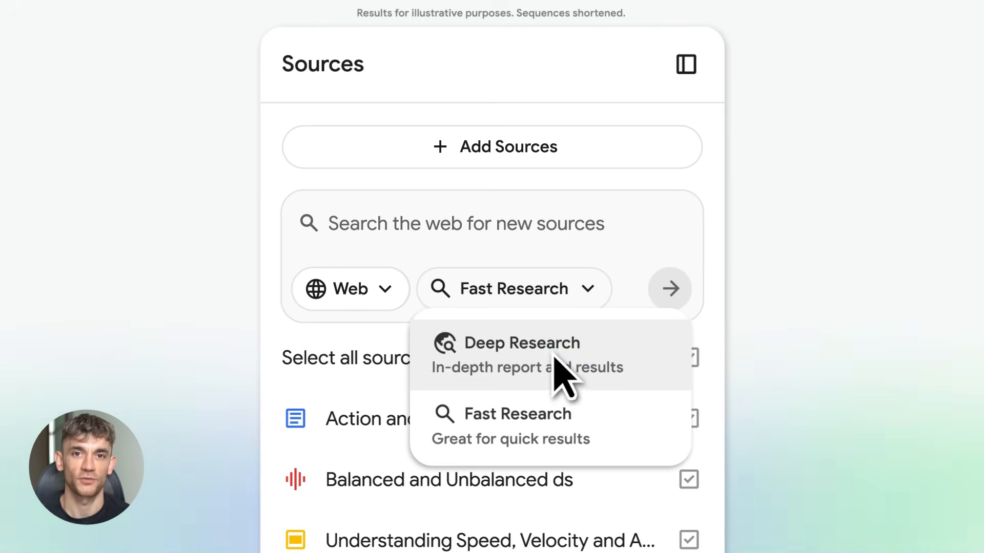
click(522, 343)
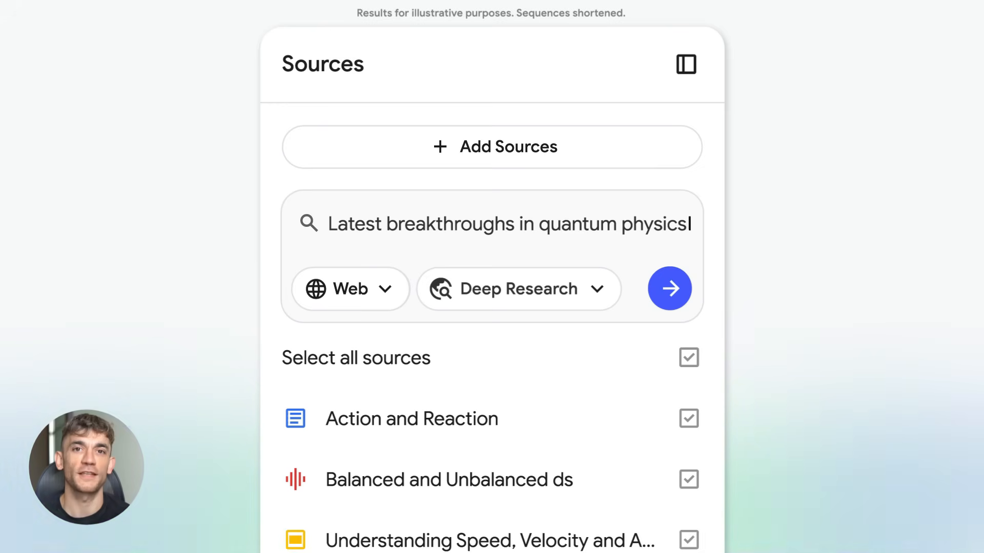
click(669, 289)
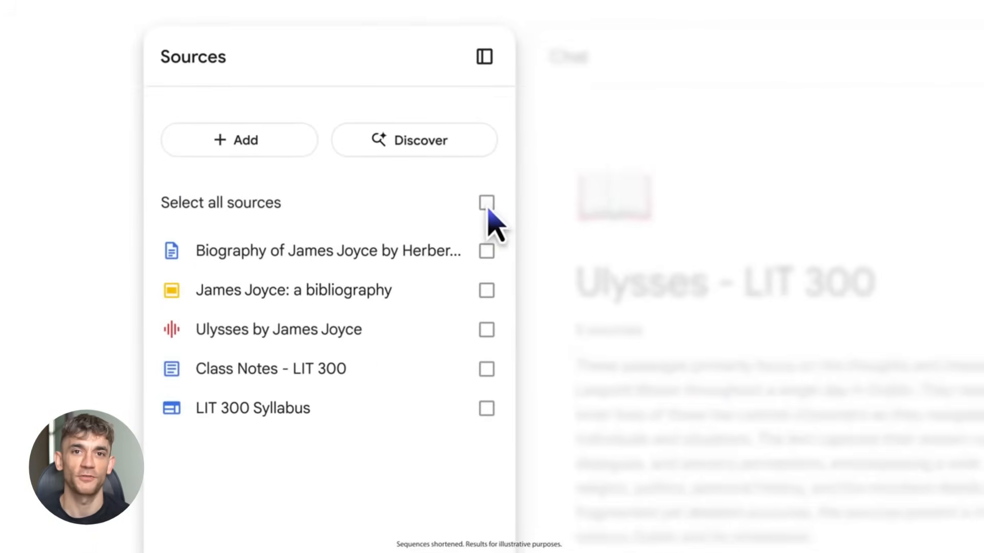
Leave the Ulysses - LIT 300 notebook and show the notebook list with Dinosaur Discoveries and Science in Motion.
click(483, 57)
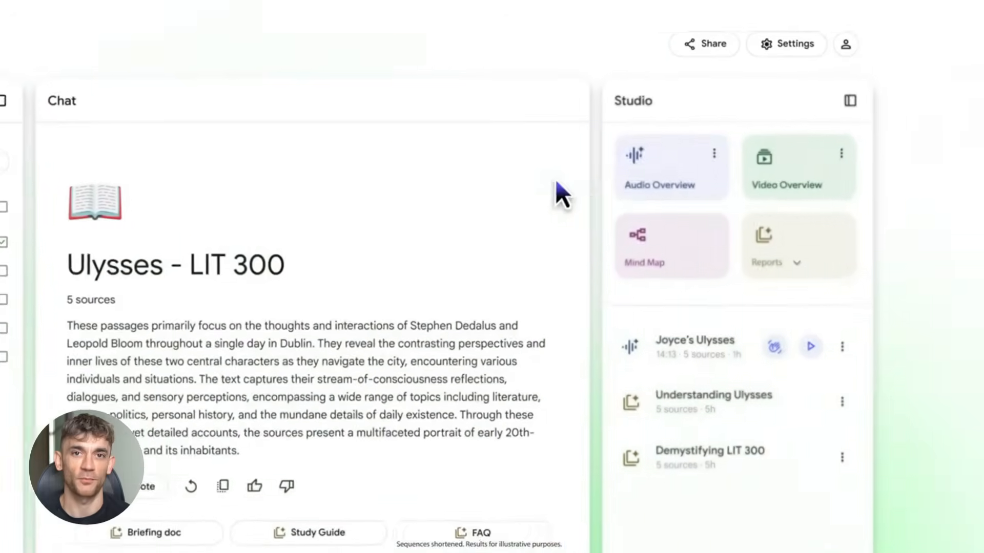
click(670, 166)
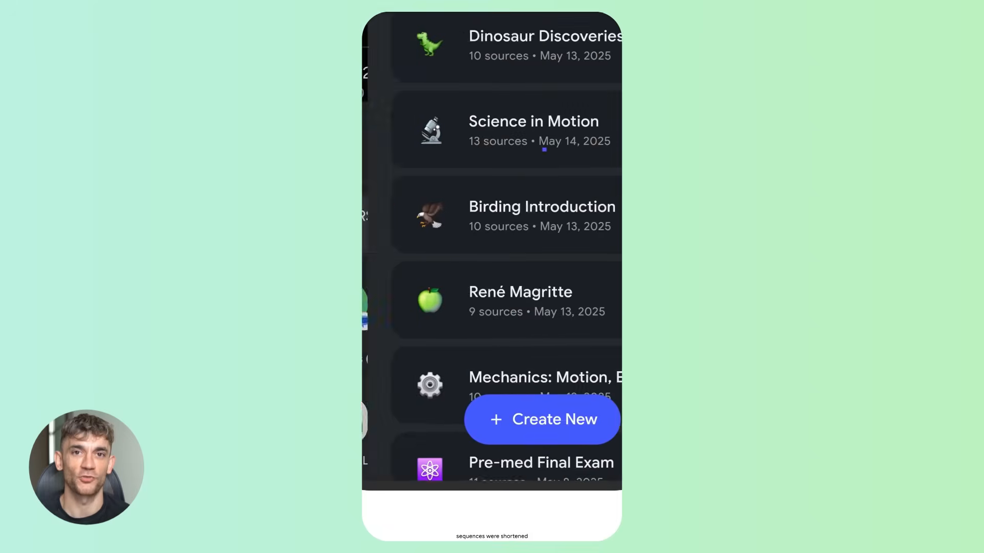
click(545, 46)
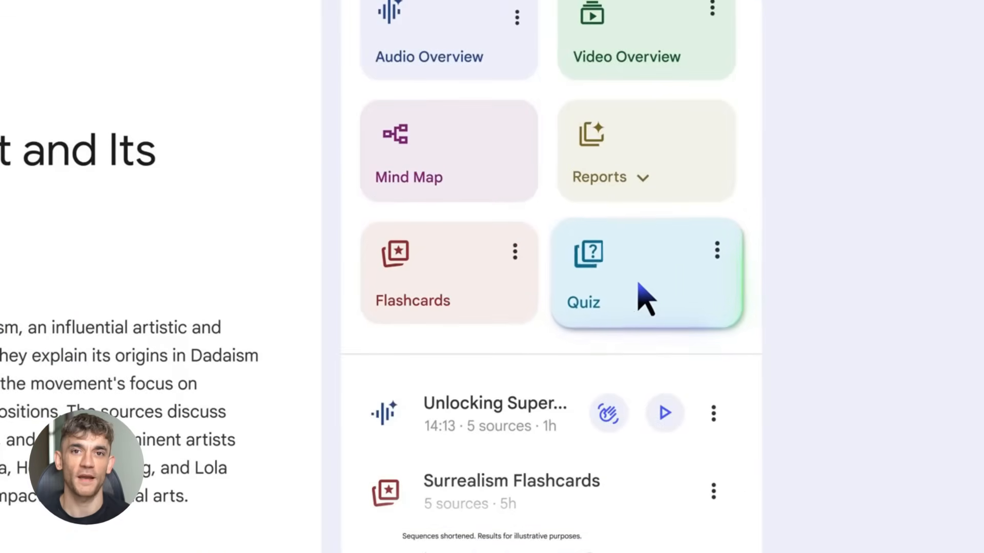
Answer Surrealism Quiz question 1, correcting to the Victorian-style garment, and get the wrong answer explained.
click(644, 275)
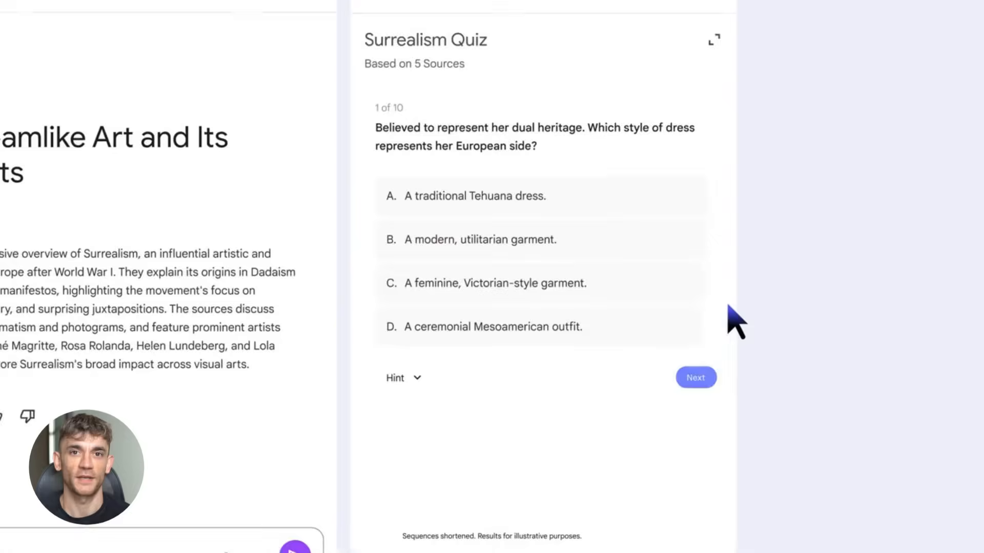
click(475, 196)
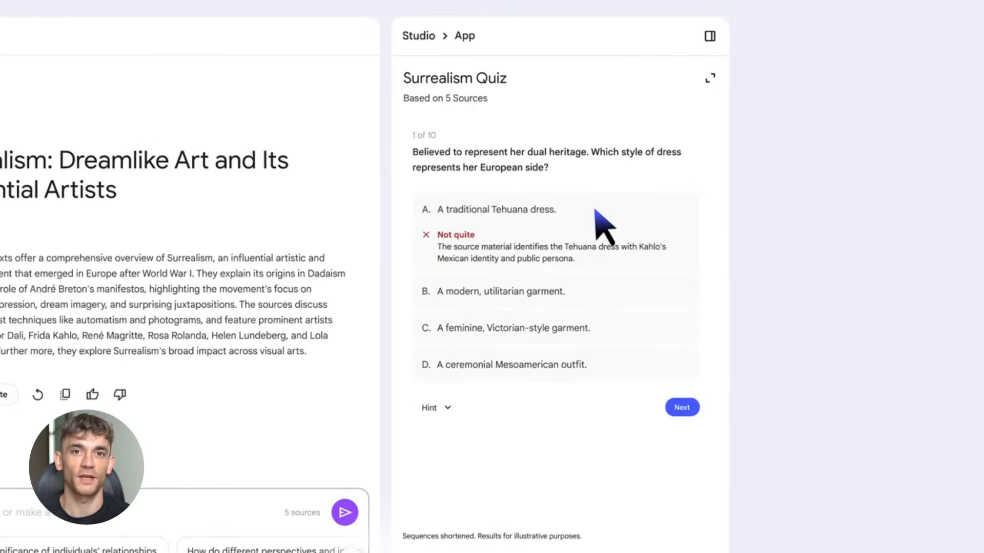
click(512, 328)
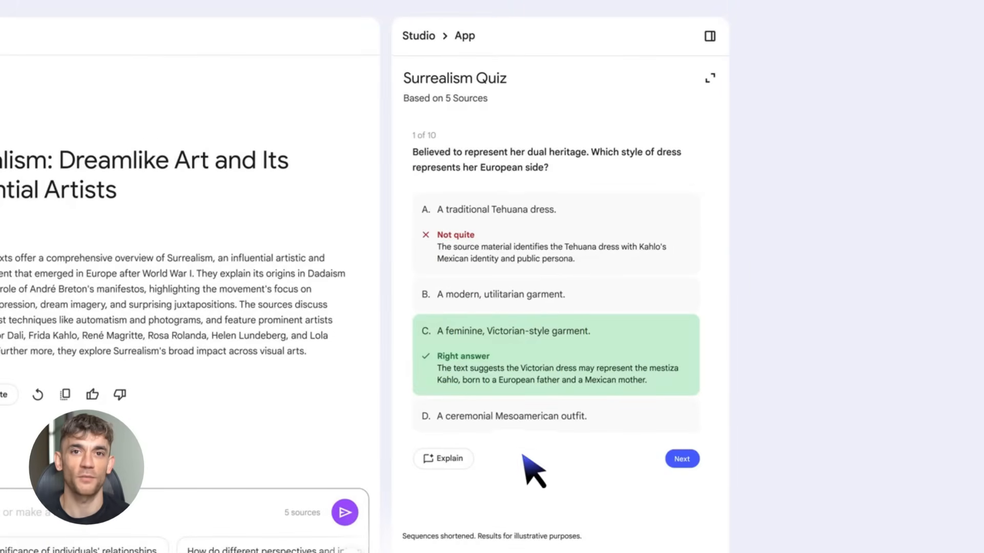
click(443, 459)
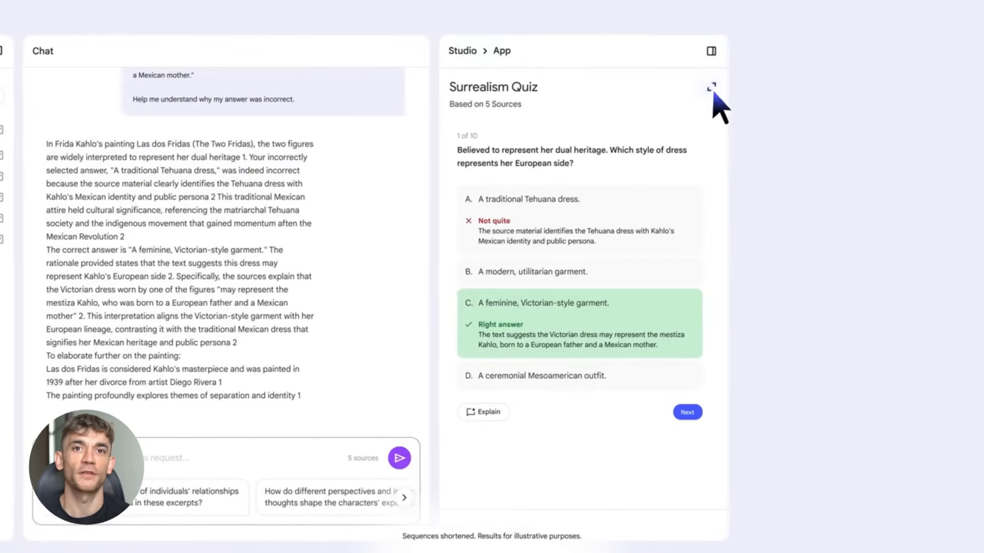
Expand the quiz full screen and answer question 2 with the conscious, orderly process option after a hint.
click(710, 86)
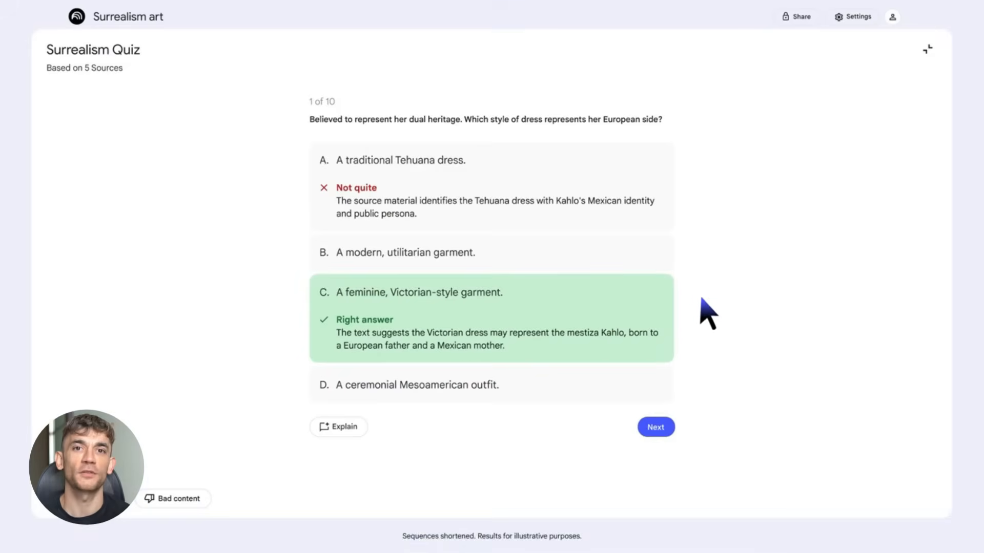
click(655, 427)
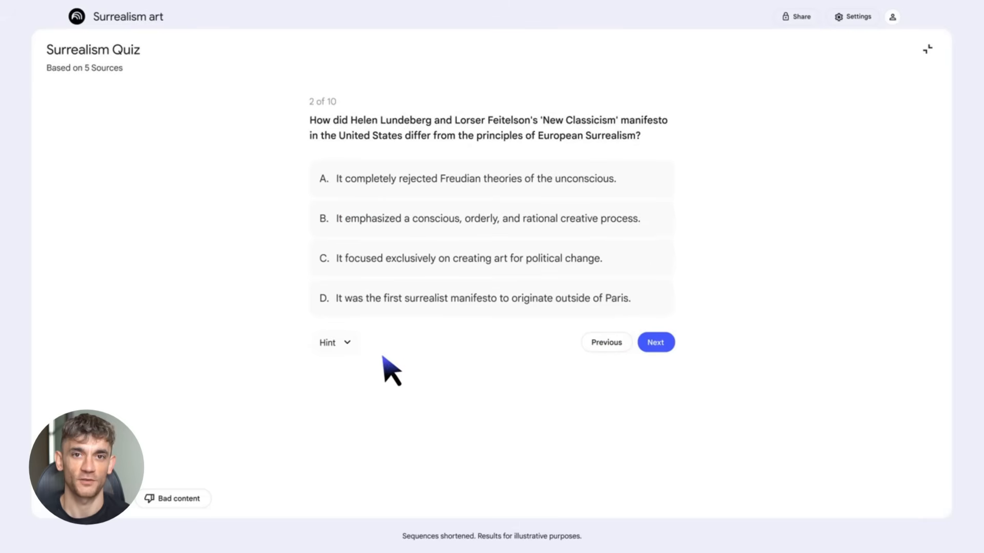
click(334, 342)
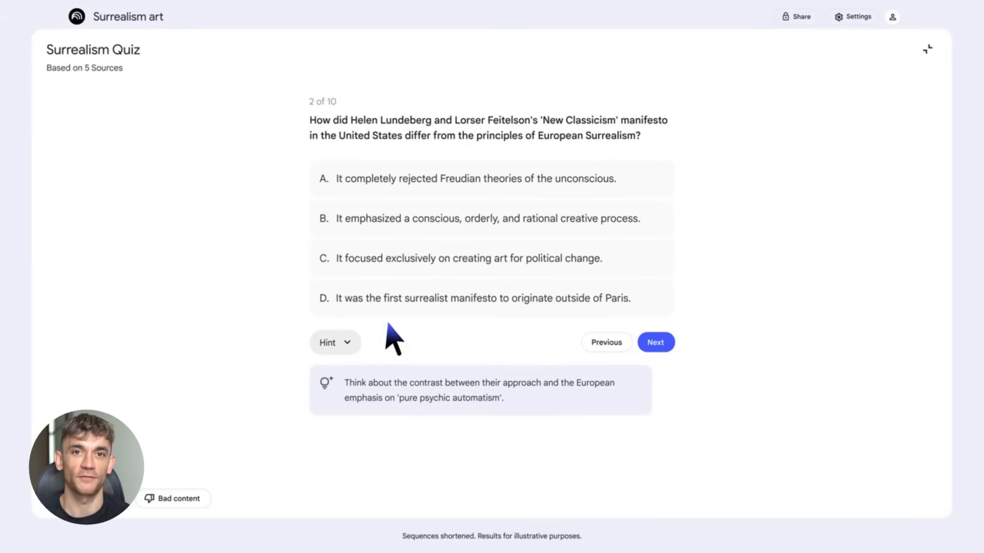
click(476, 218)
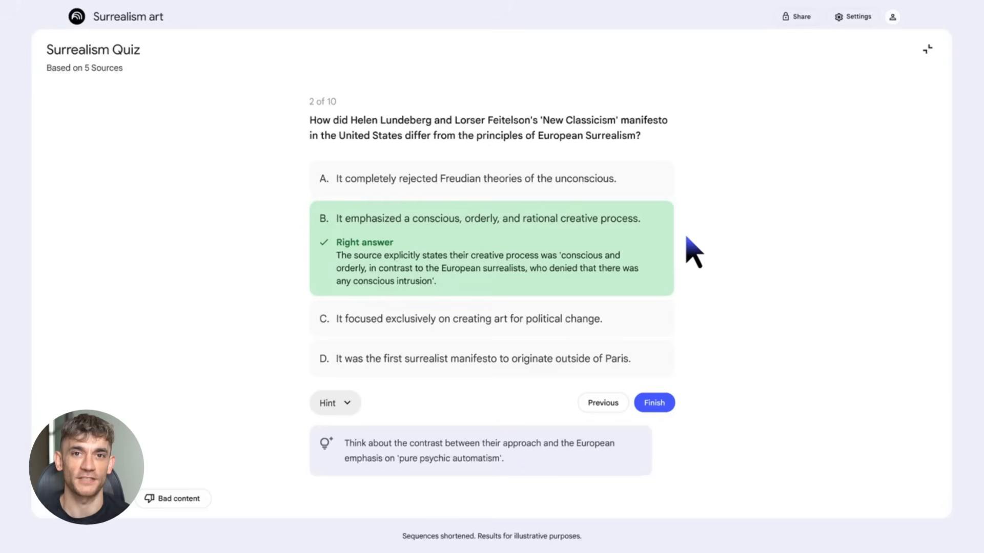
click(654, 402)
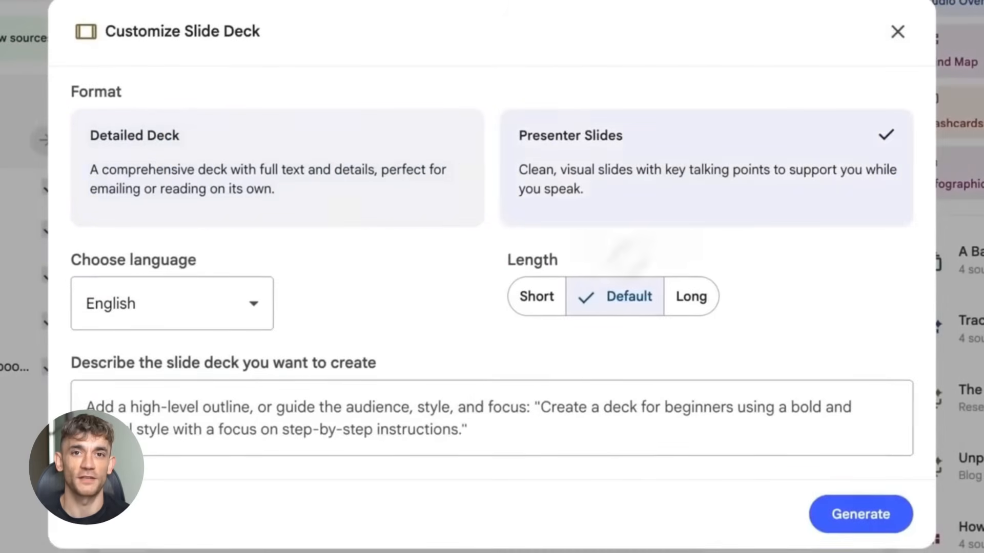
Open the Gemini Computer Use notebook, then describe slides explaining Newton's laws to a soccer-loving 10 year old.
text(Best use cases for NotebookLM Slide Deck)
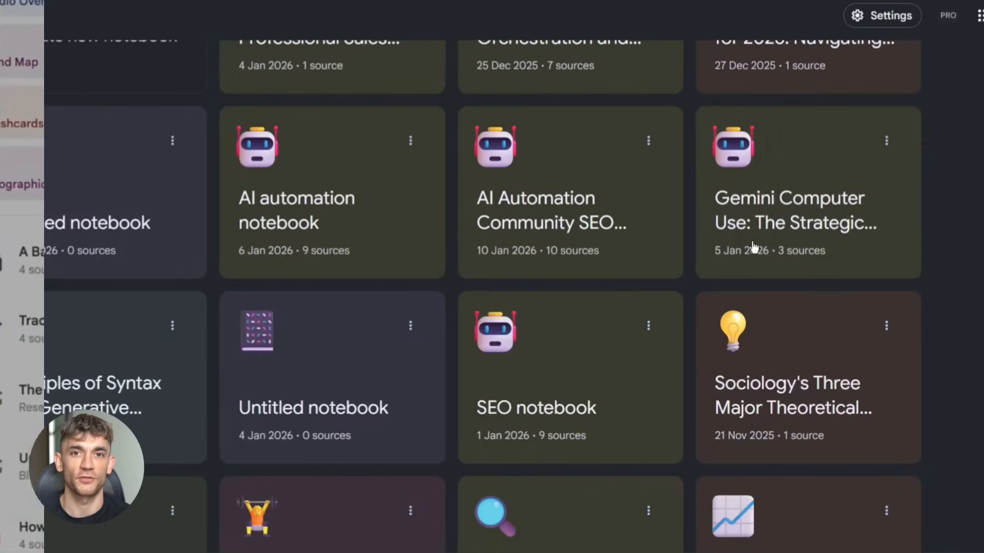
click(795, 210)
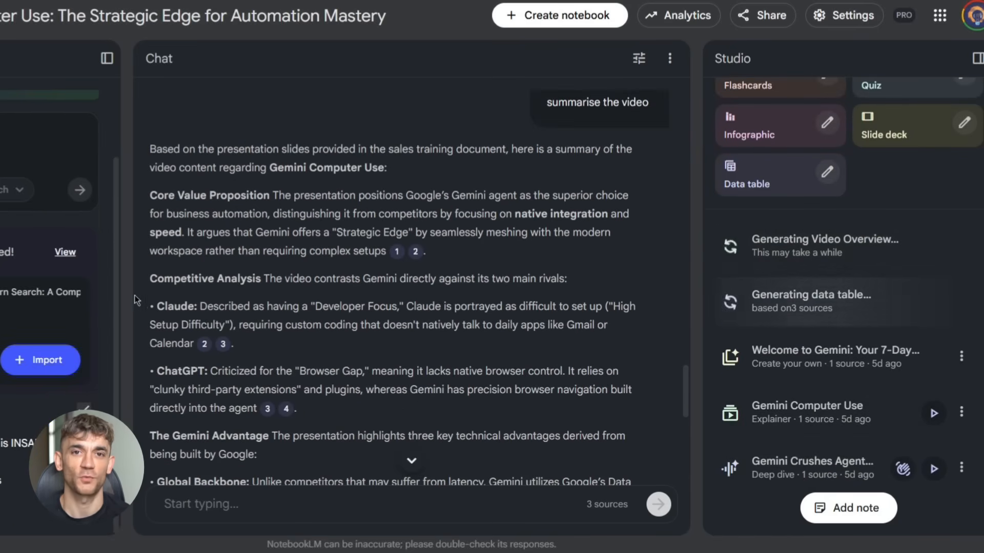
mouse_move(771, 162)
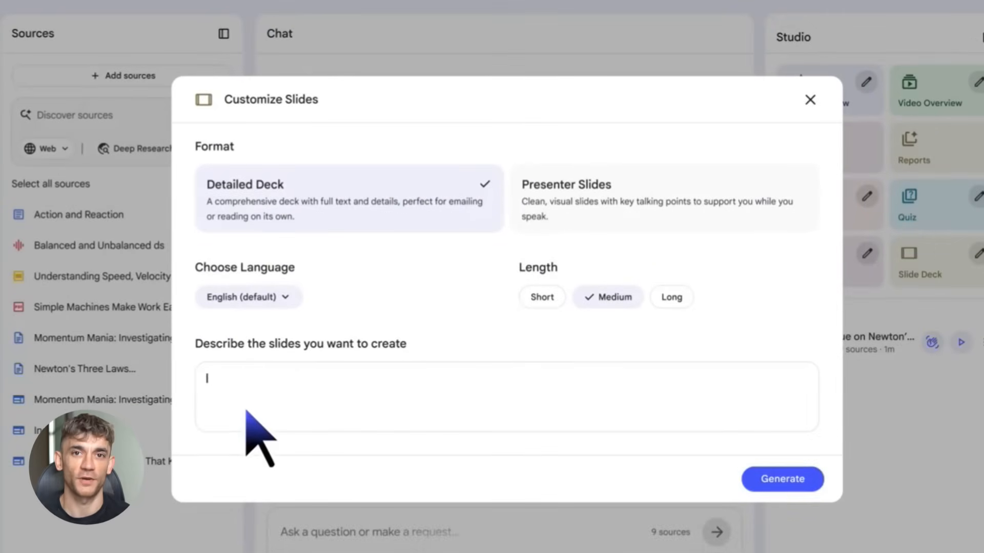
text(Explain Newton's Law of Motion to a 10 year old who loves soccer)
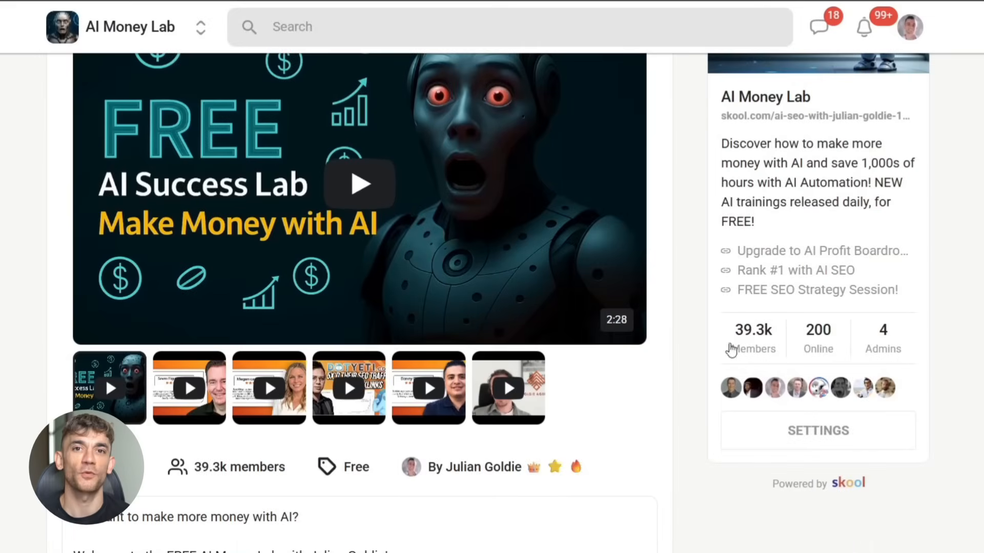
Read through the AI Money Lab description and browse its free course library.
scroll(down, 3)
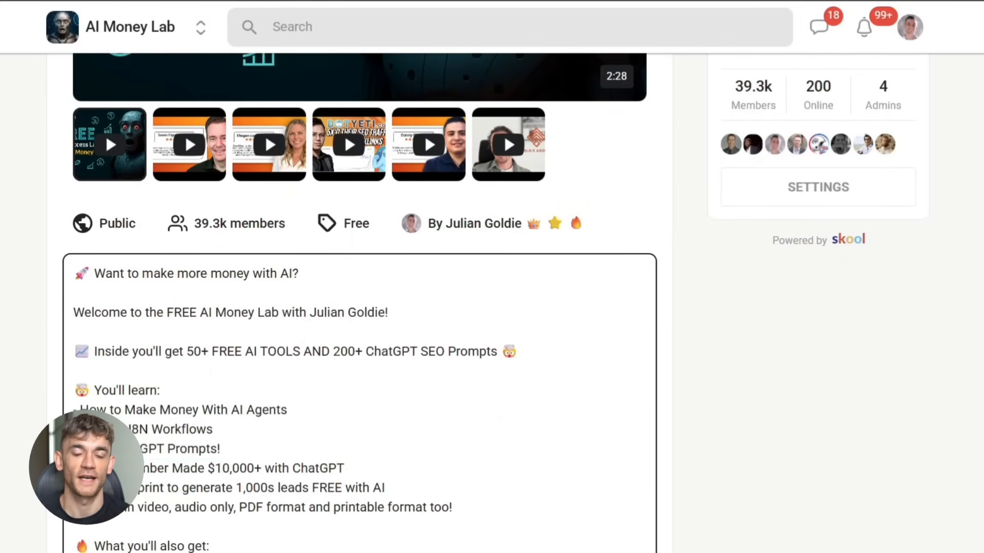
drag(125, 488, 452, 508)
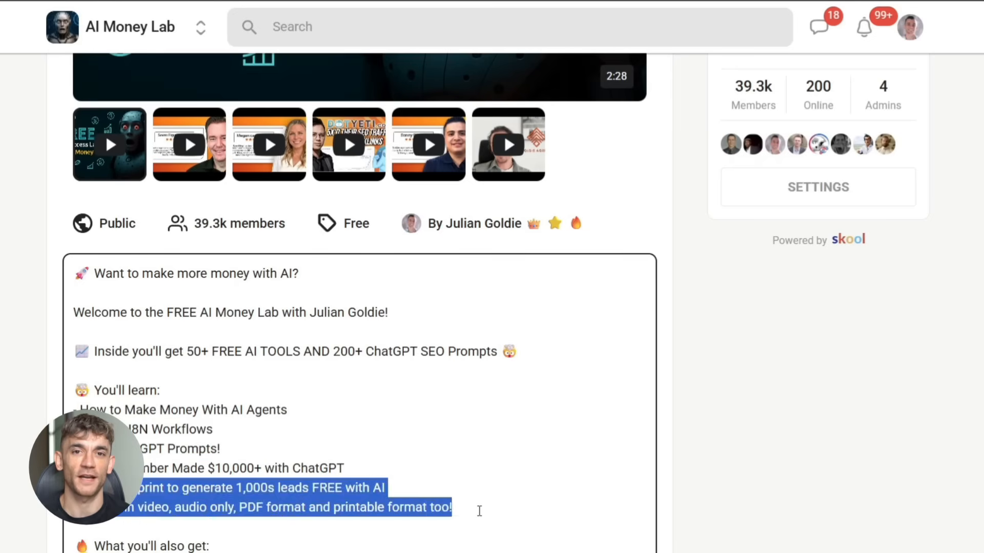
scroll(down, 3)
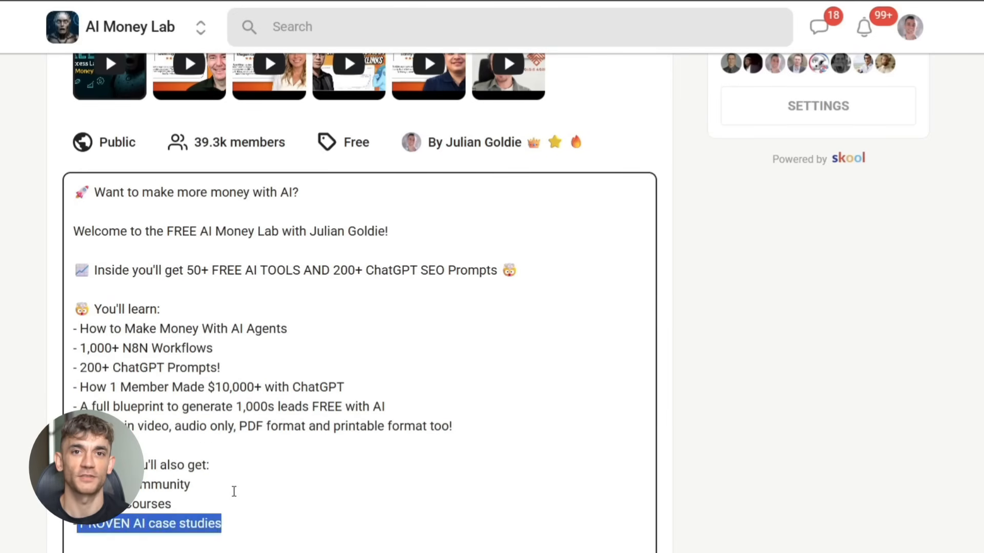
scroll(down, 3)
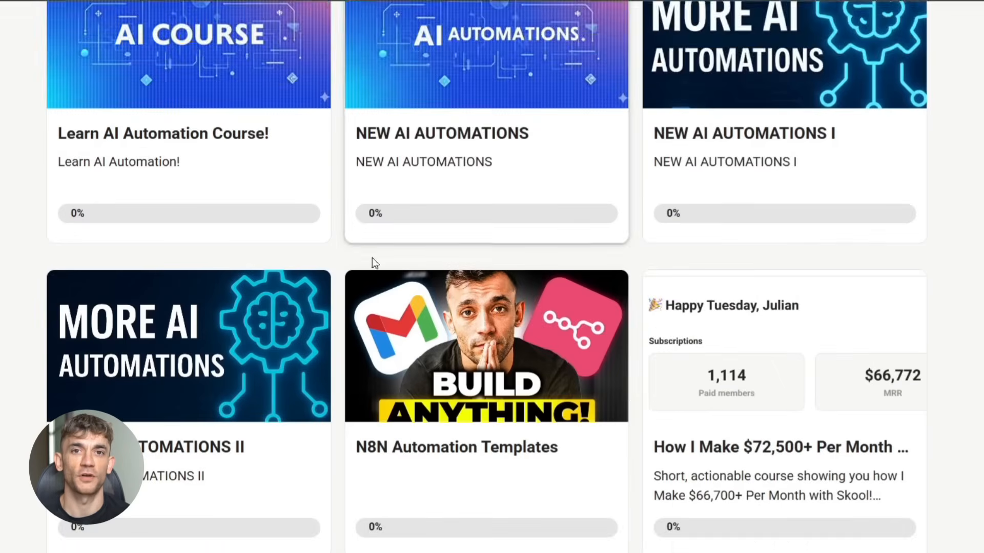
scroll(down, 3)
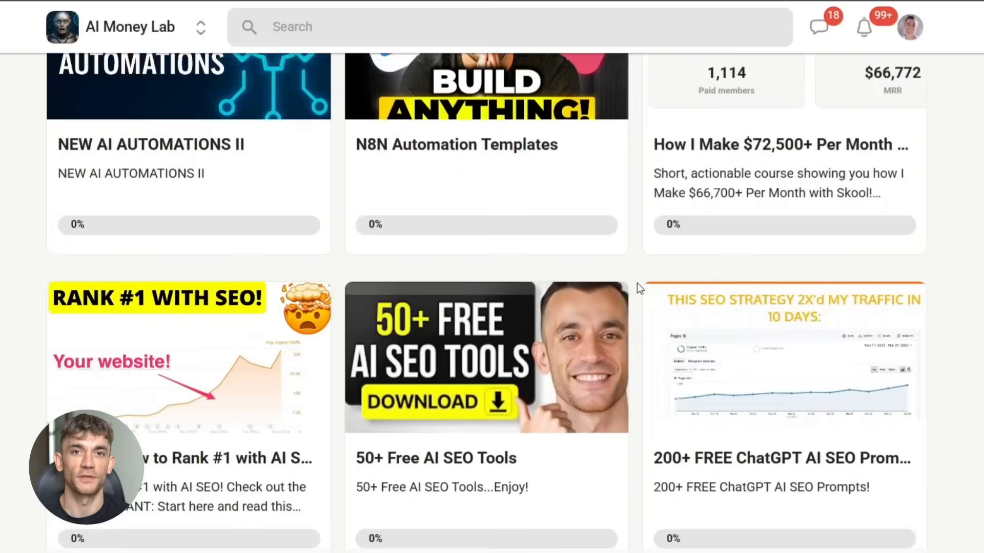
scroll(down, 3)
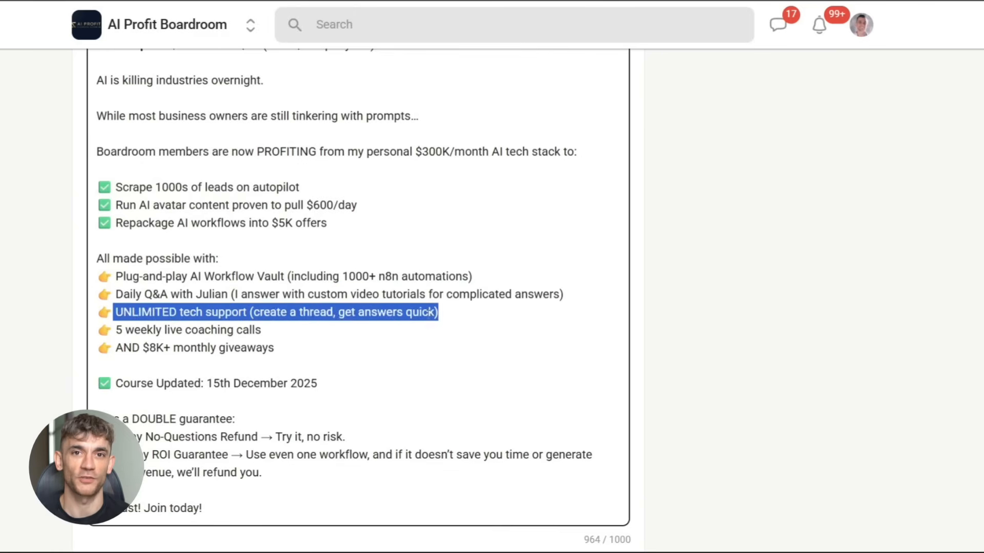
Switch to the AI Profit Boardroom's Classroom course library.
click(186, 62)
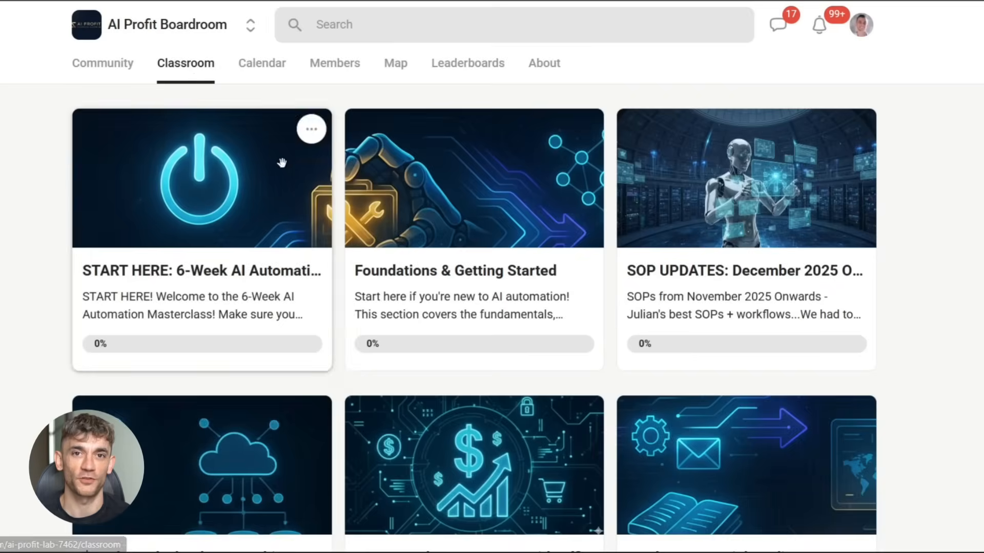
mouse_move(339, 286)
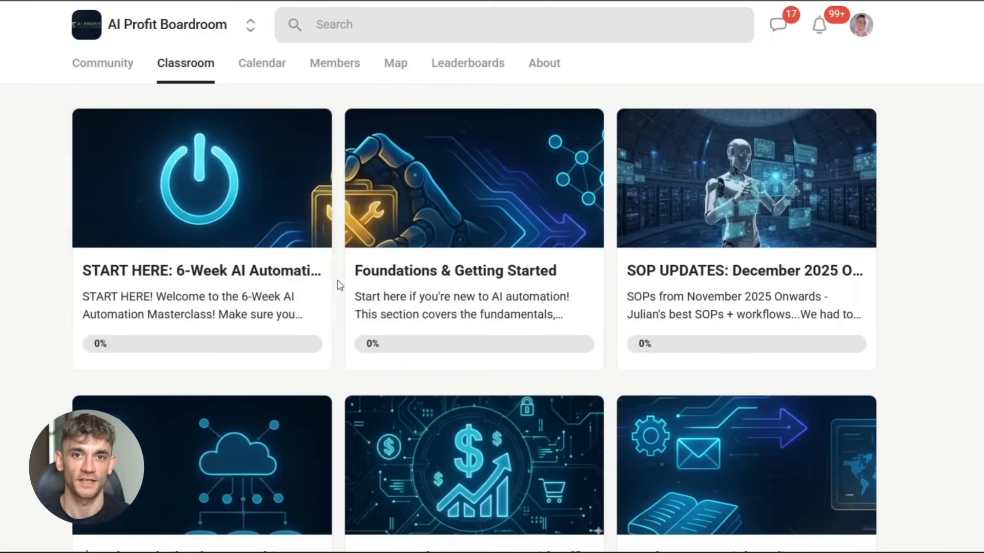